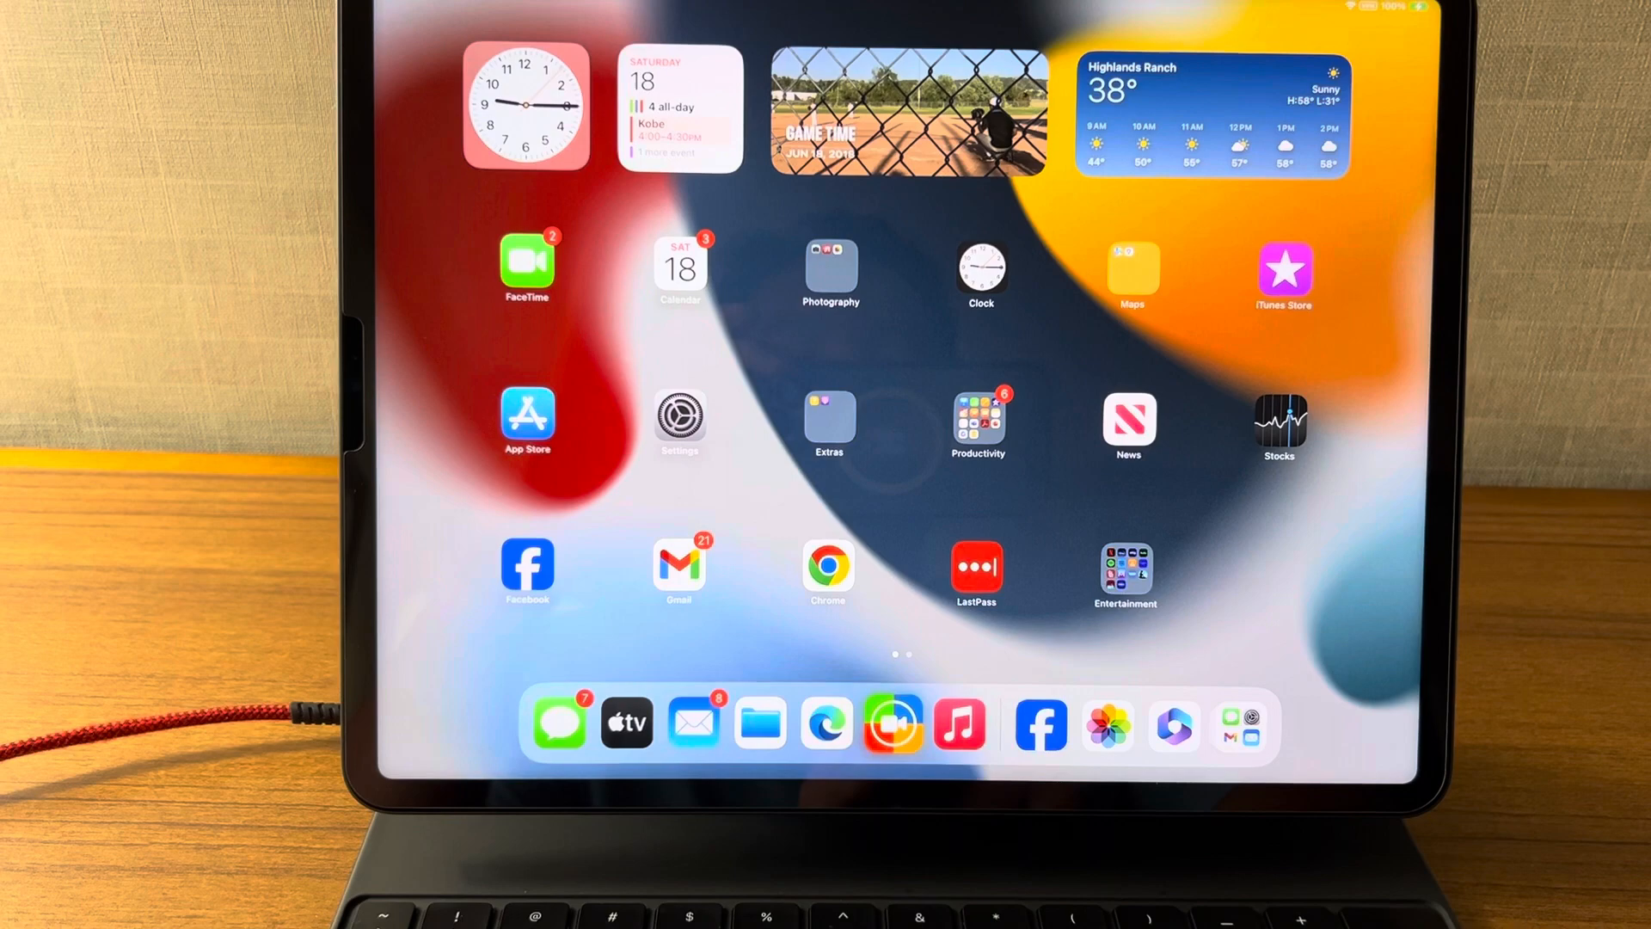
Step: Launch ScoreCam from the Home Screen to show the Hawks vs Knights camera view
{"action": "left_click", "coordinate": [528, 262]}
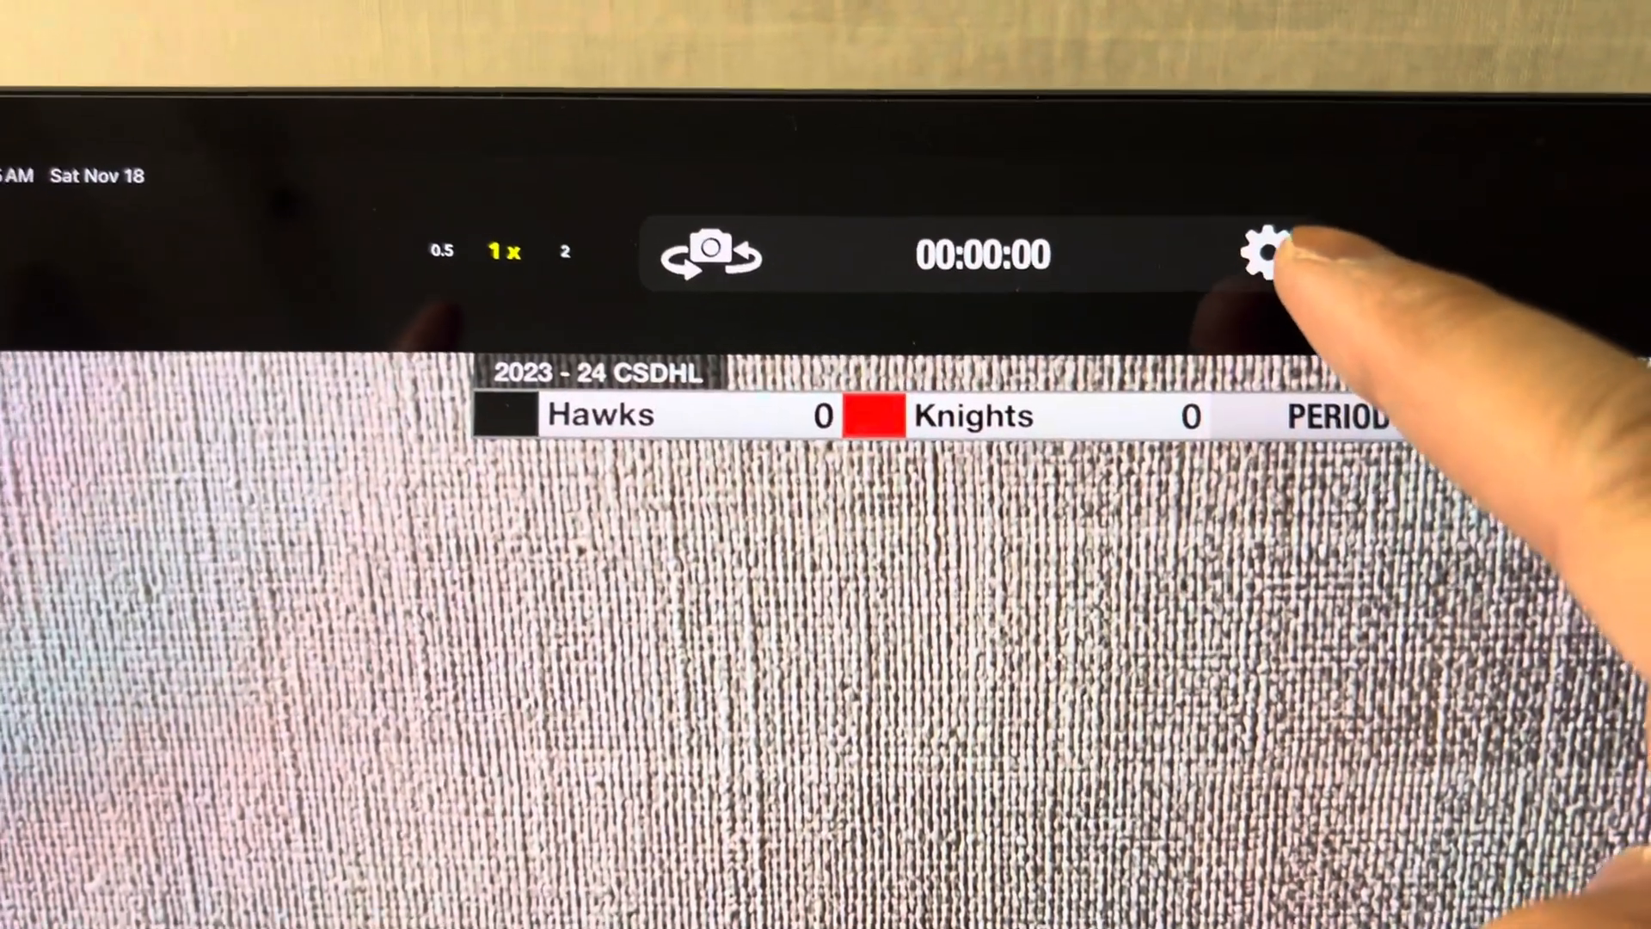
Step: Set Team 1's name to LHA Hawks in scoreboard settings, keeping its colour Black
{"action": "left_click", "coordinate": [1260, 253]}
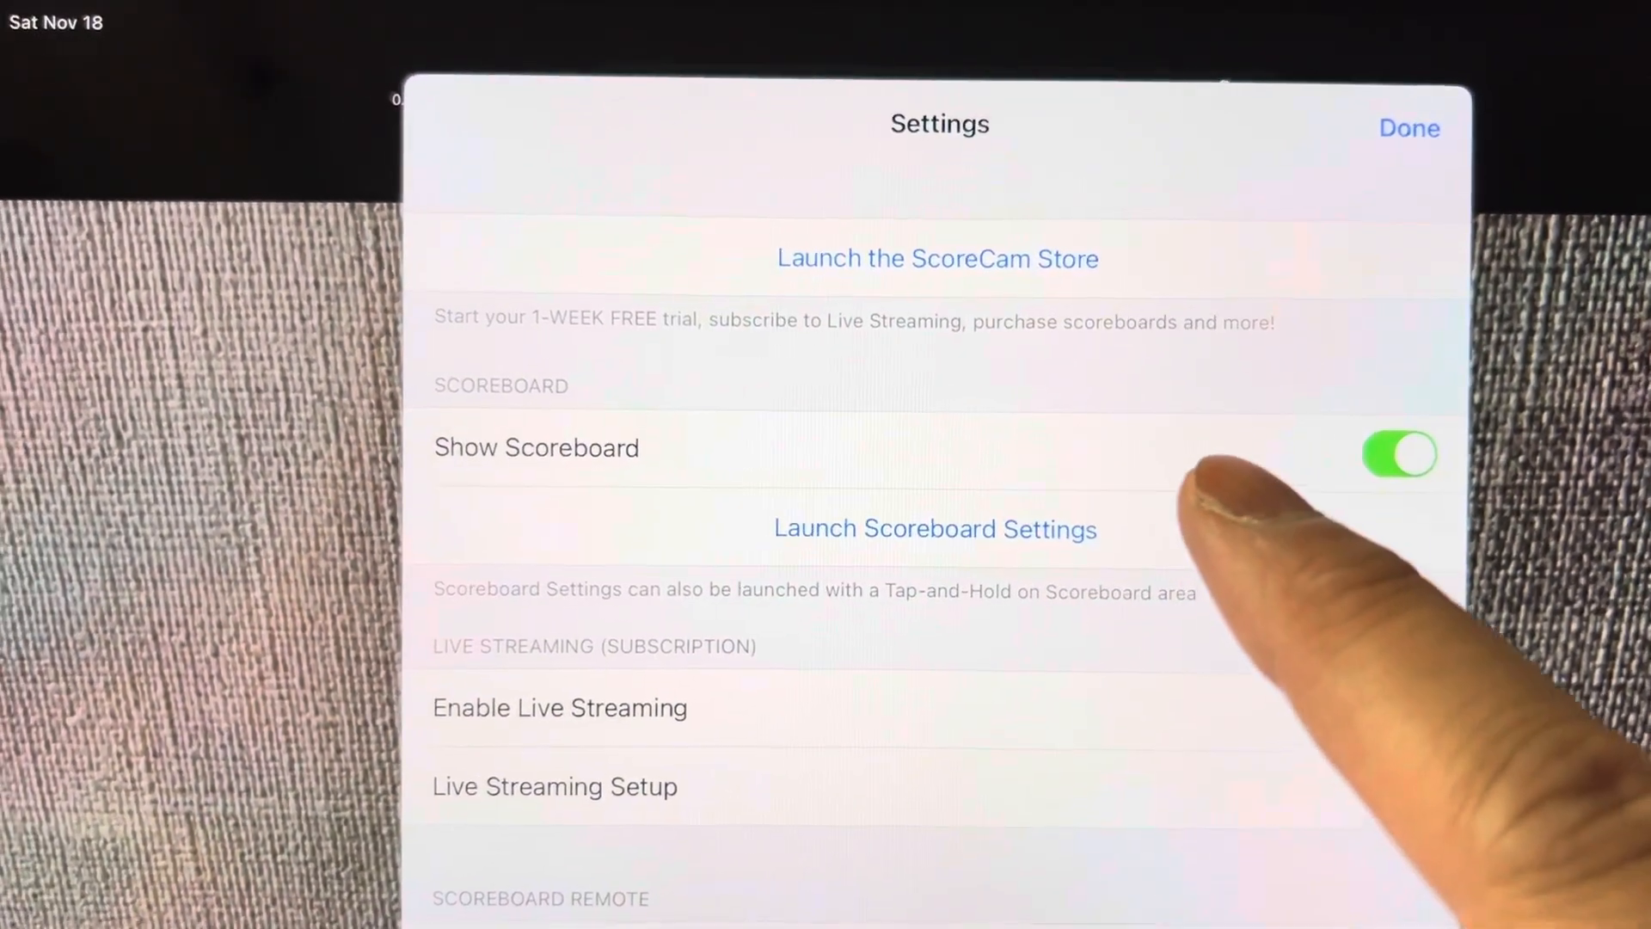
{"action": "left_click", "coordinate": [934, 528]}
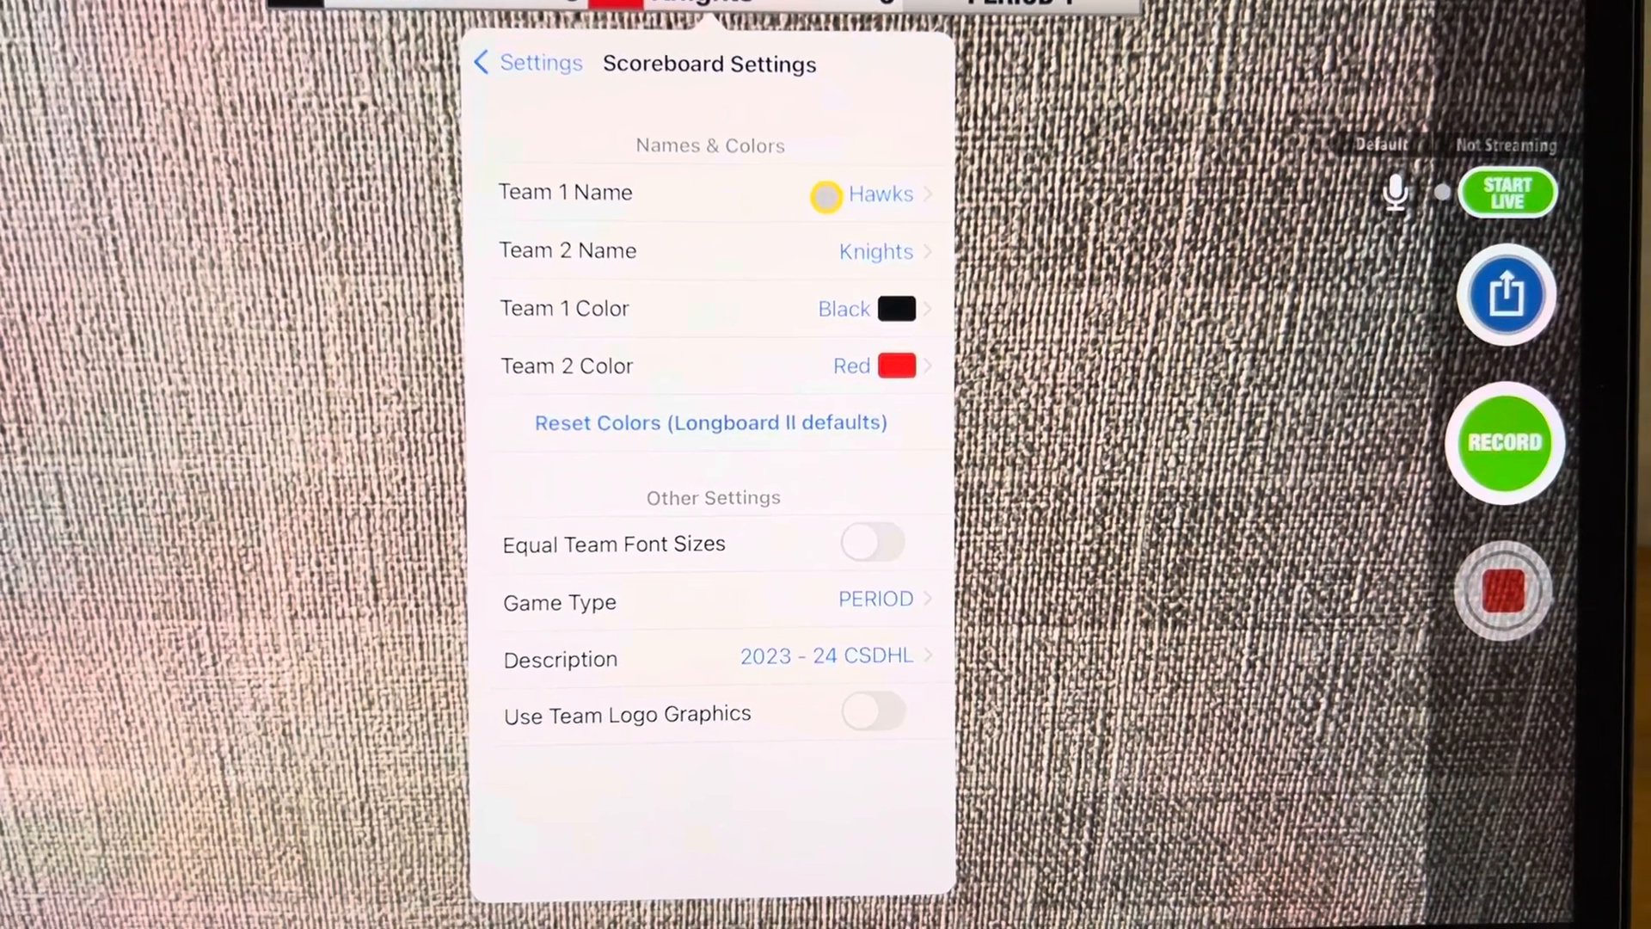
{"action": "left_click", "coordinate": [566, 191]}
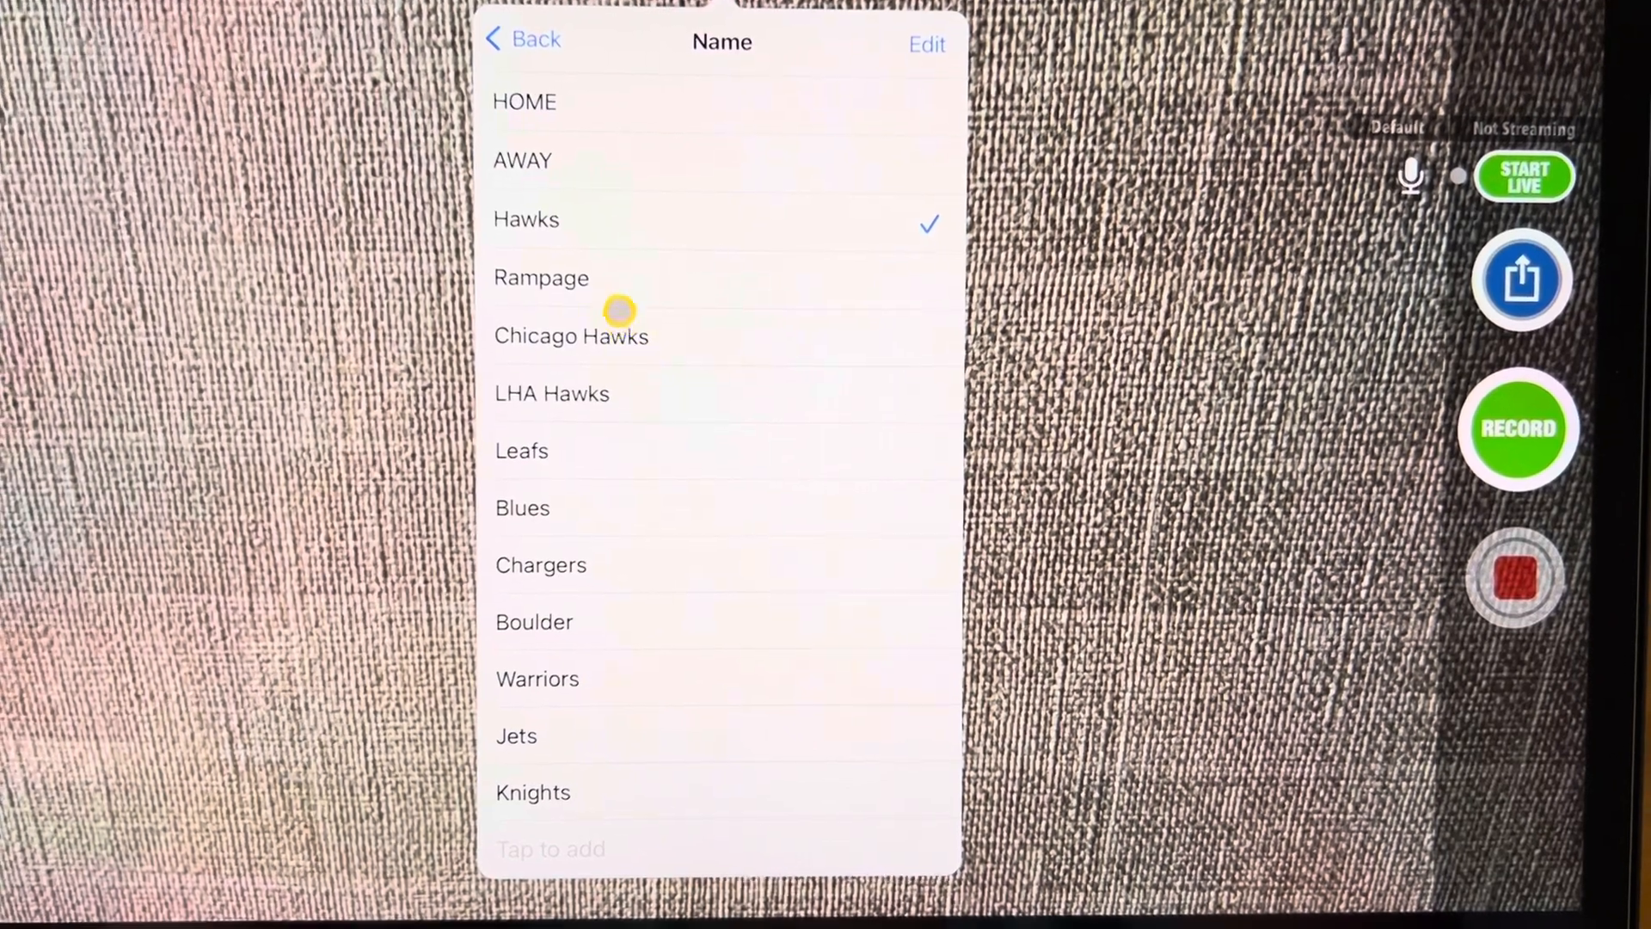
{"action": "left_click", "coordinate": [523, 40]}
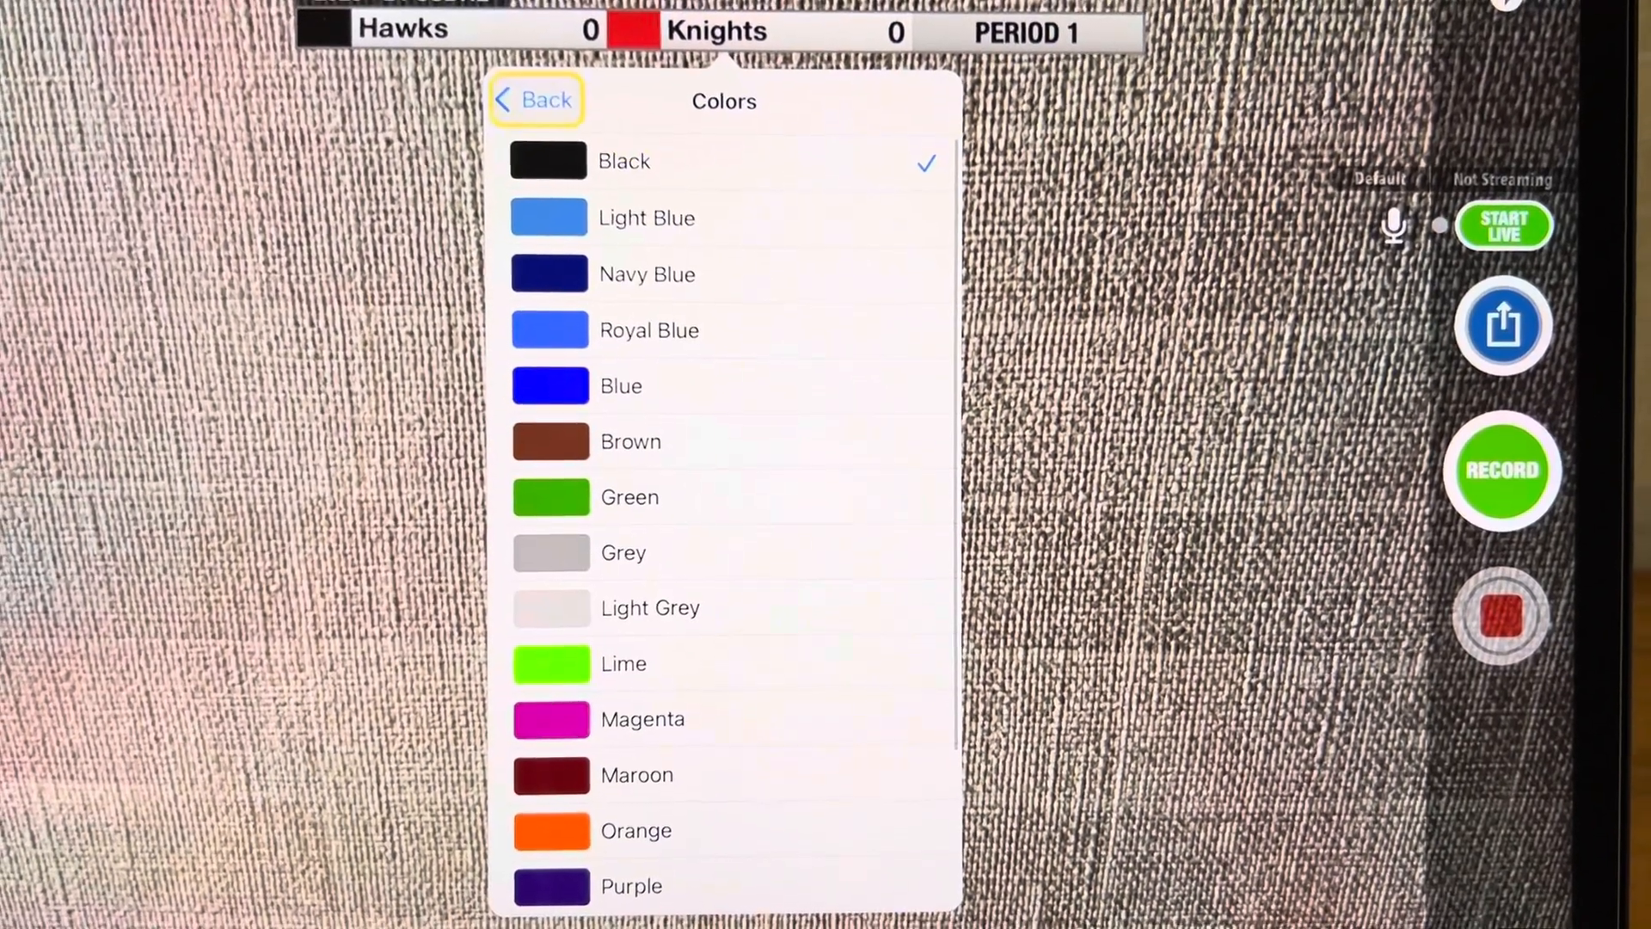
{"action": "left_click", "coordinate": [535, 99]}
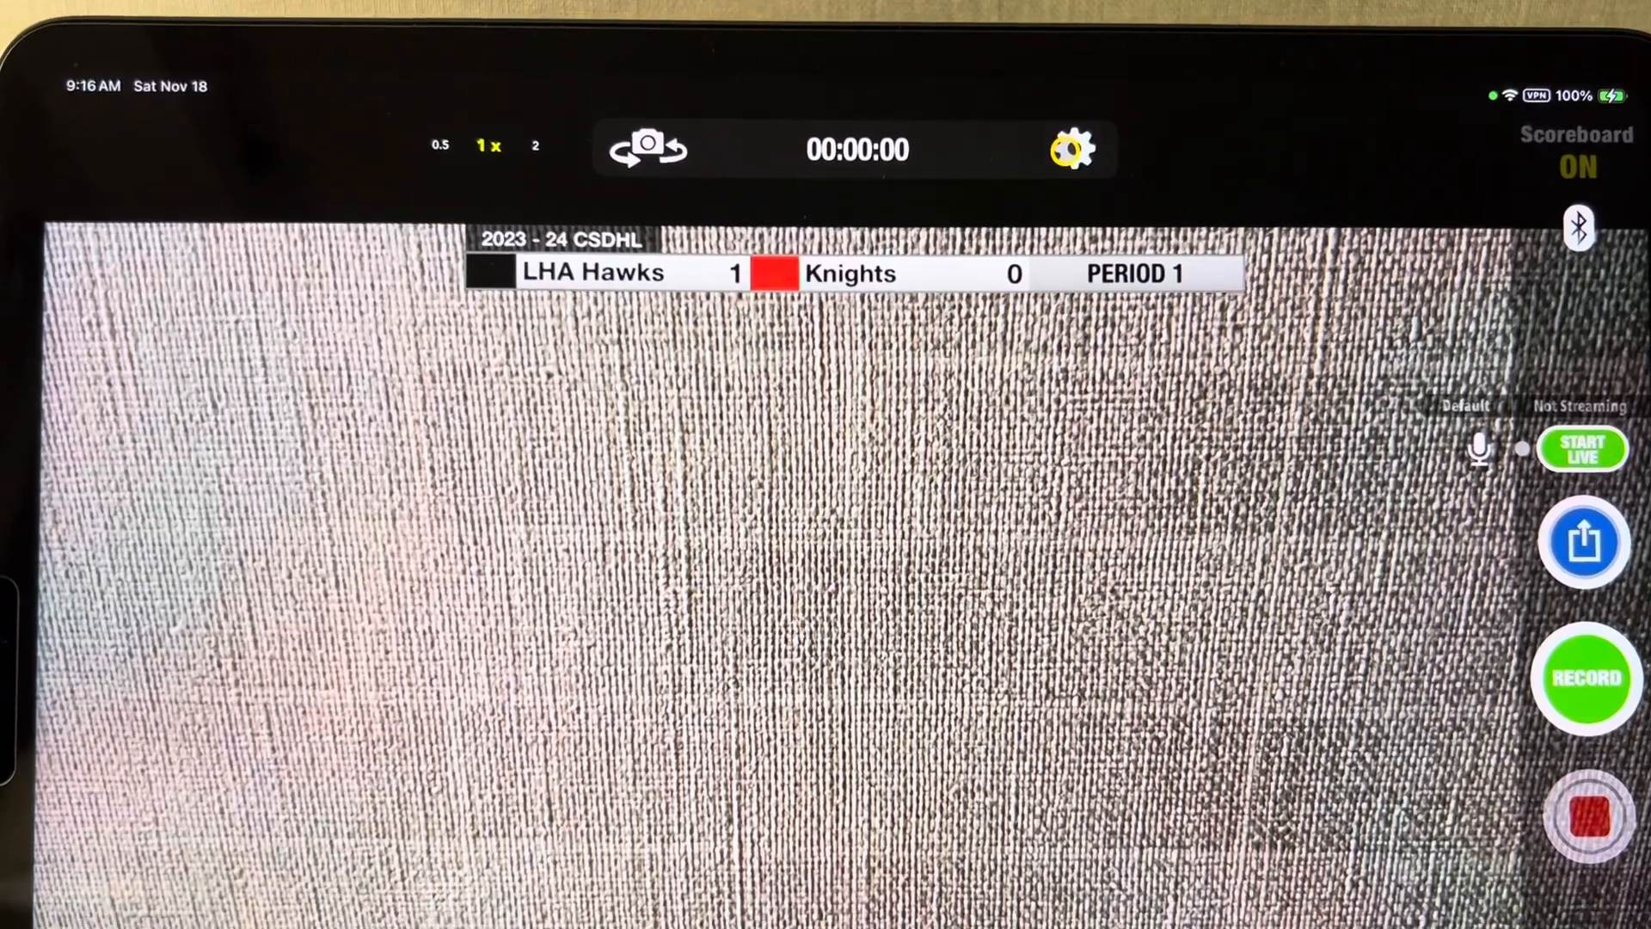
Step: Advance the scoreboard from Period 1 to Period 2 and save the change
{"action": "left_click", "coordinate": [1071, 148]}
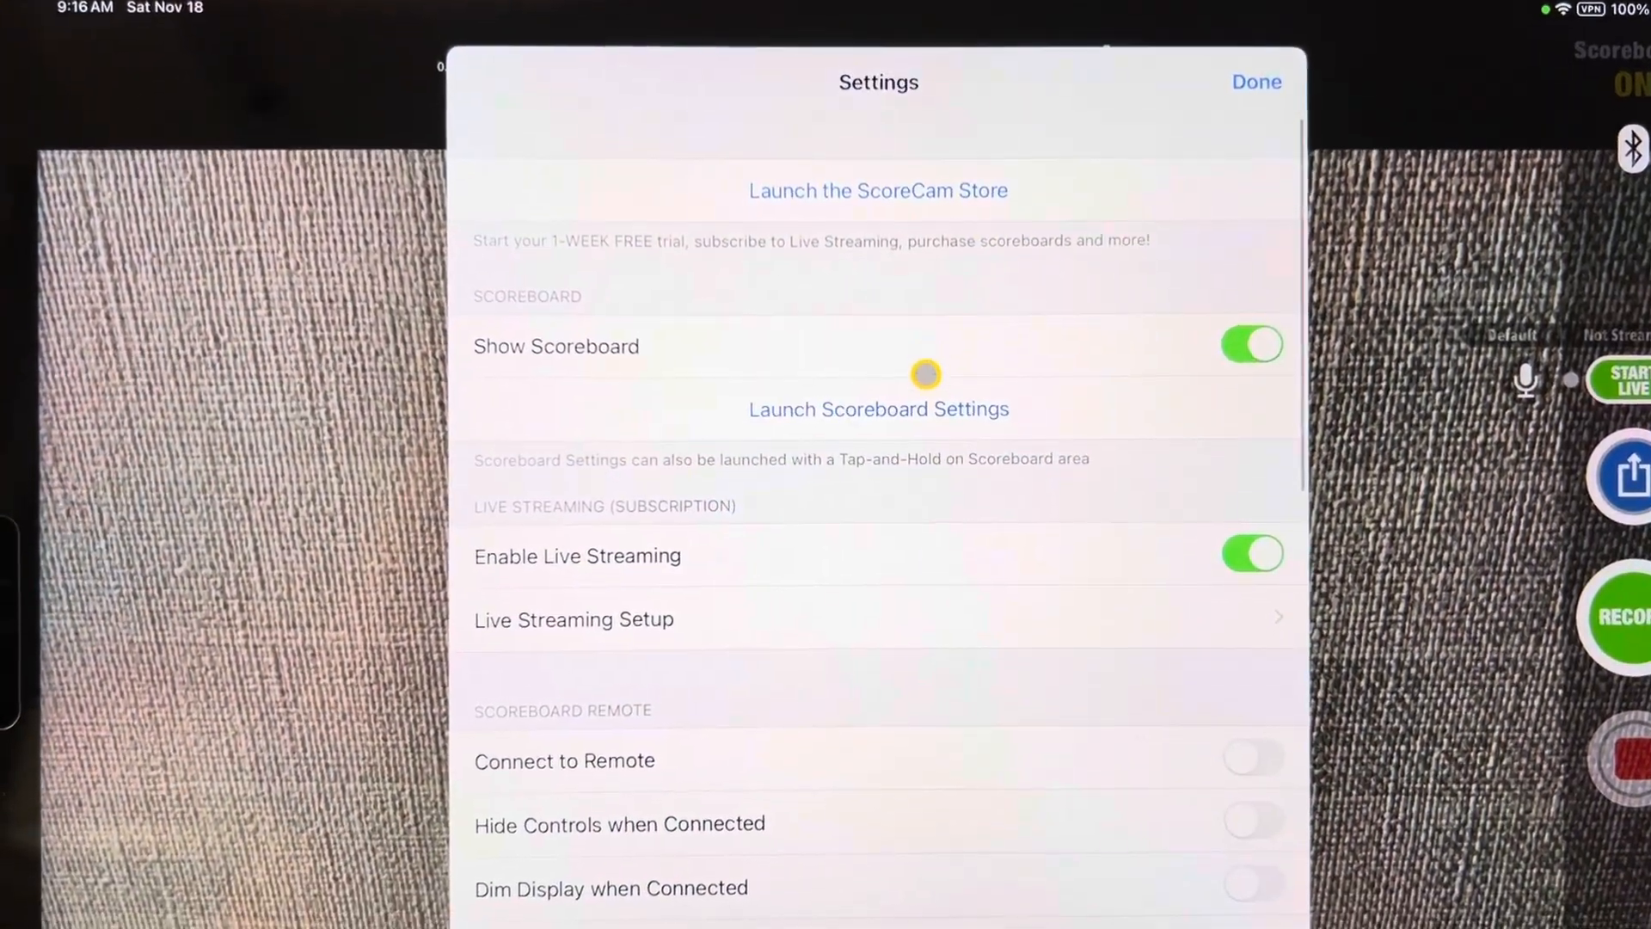
{"action": "left_click", "coordinate": [879, 409]}
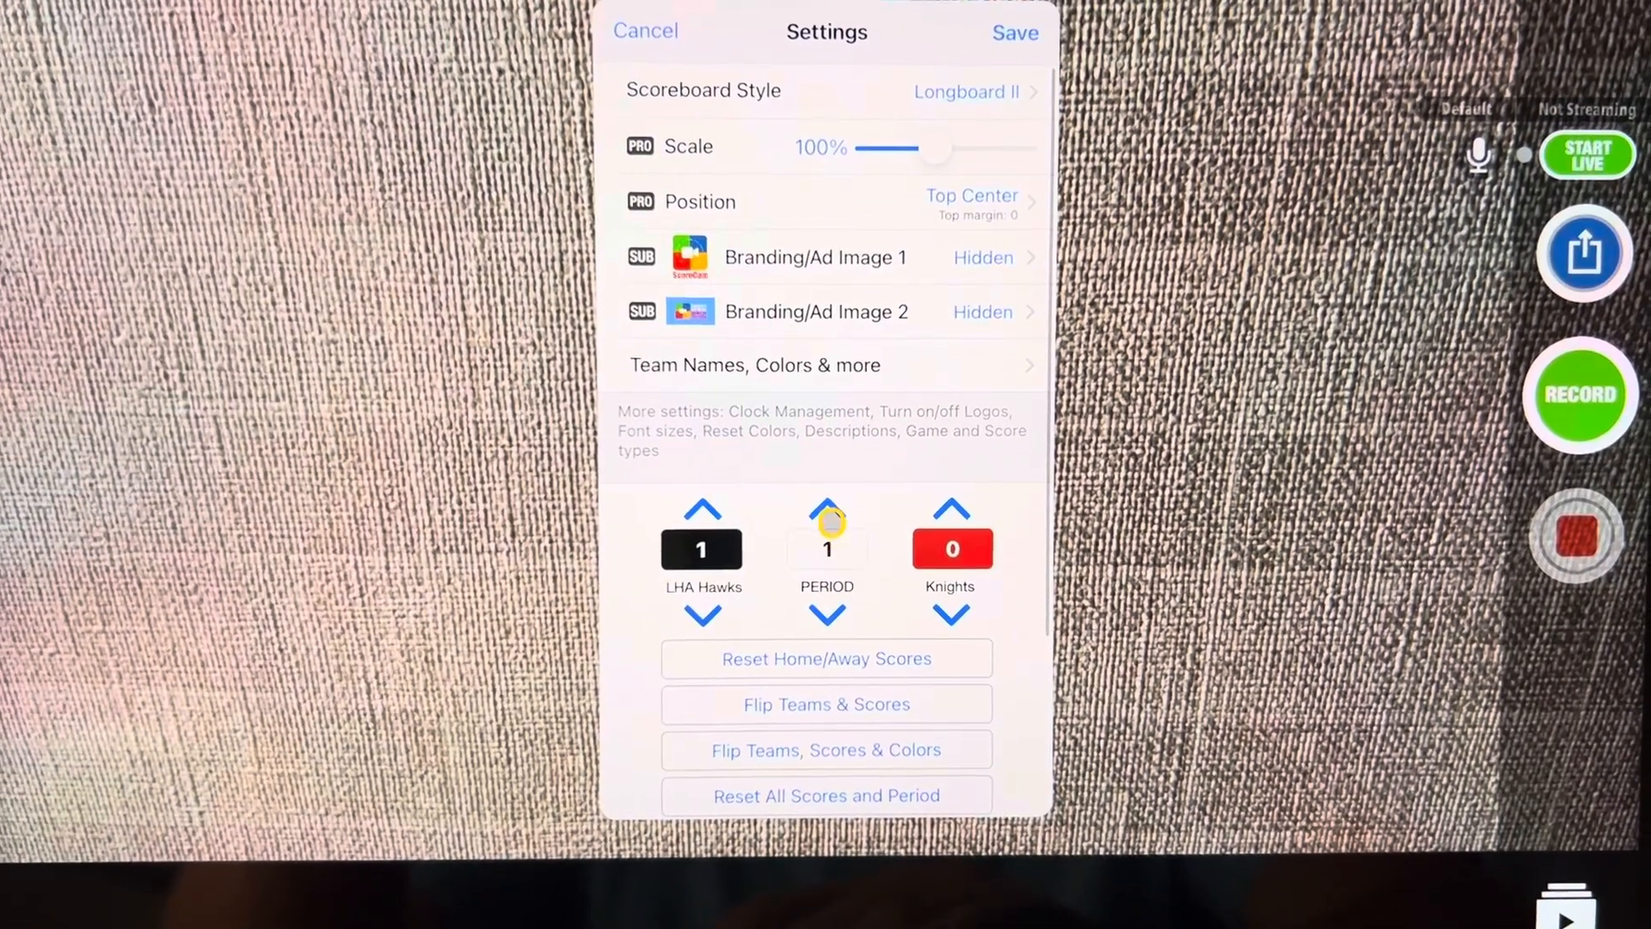
{"action": "left_click", "coordinate": [828, 505]}
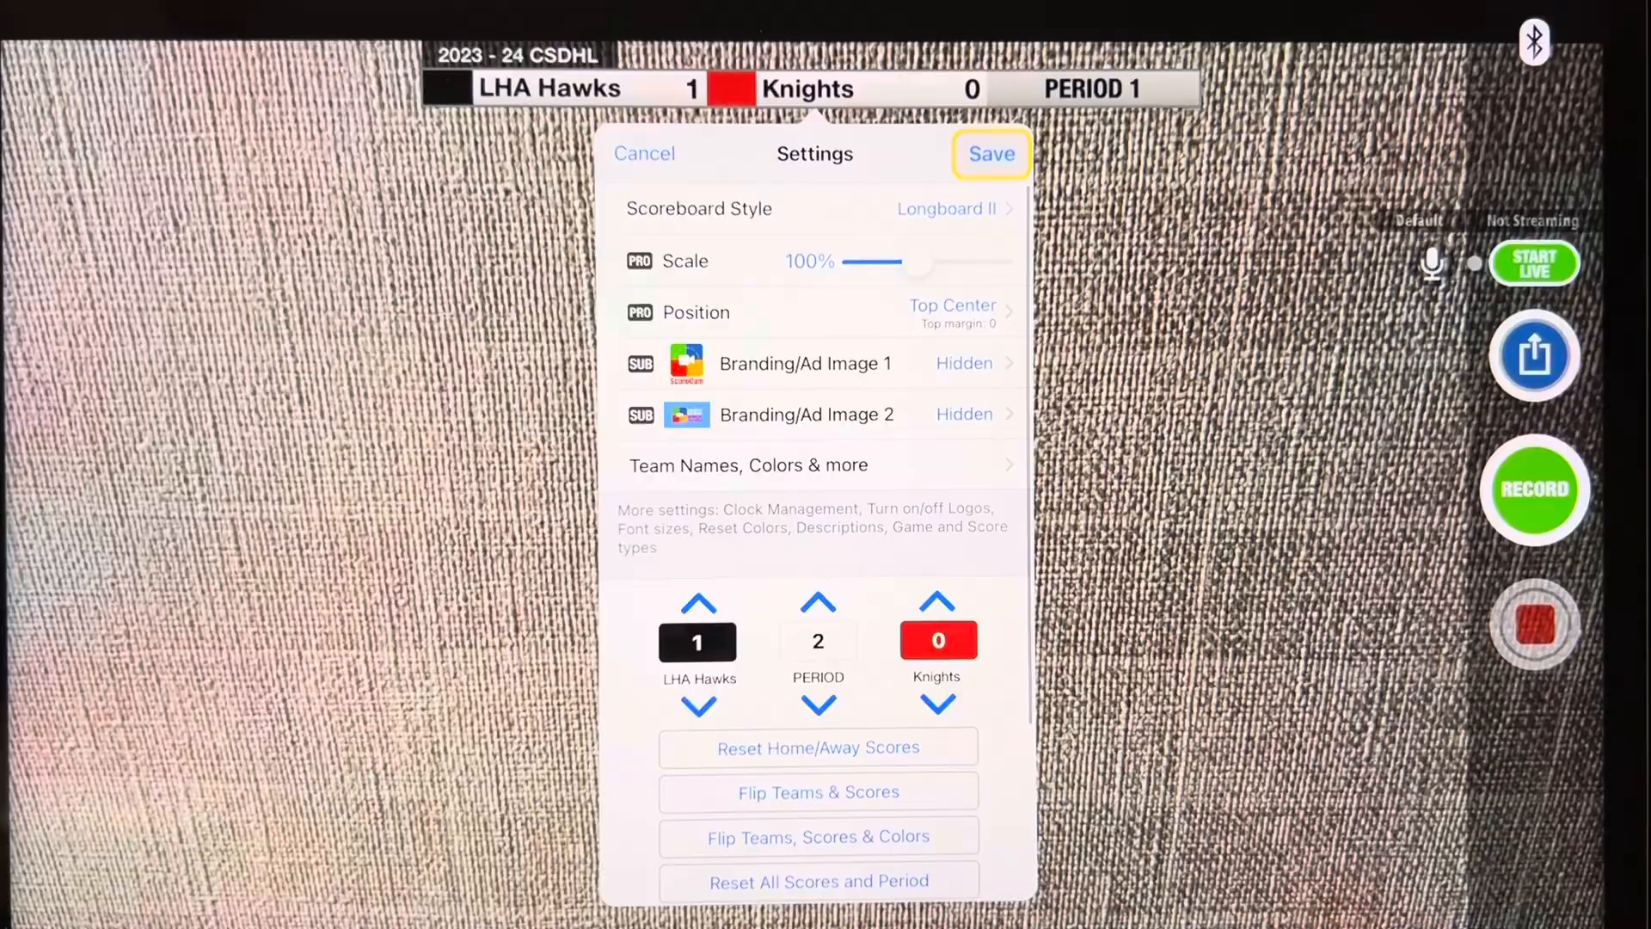
{"action": "left_click", "coordinate": [989, 153]}
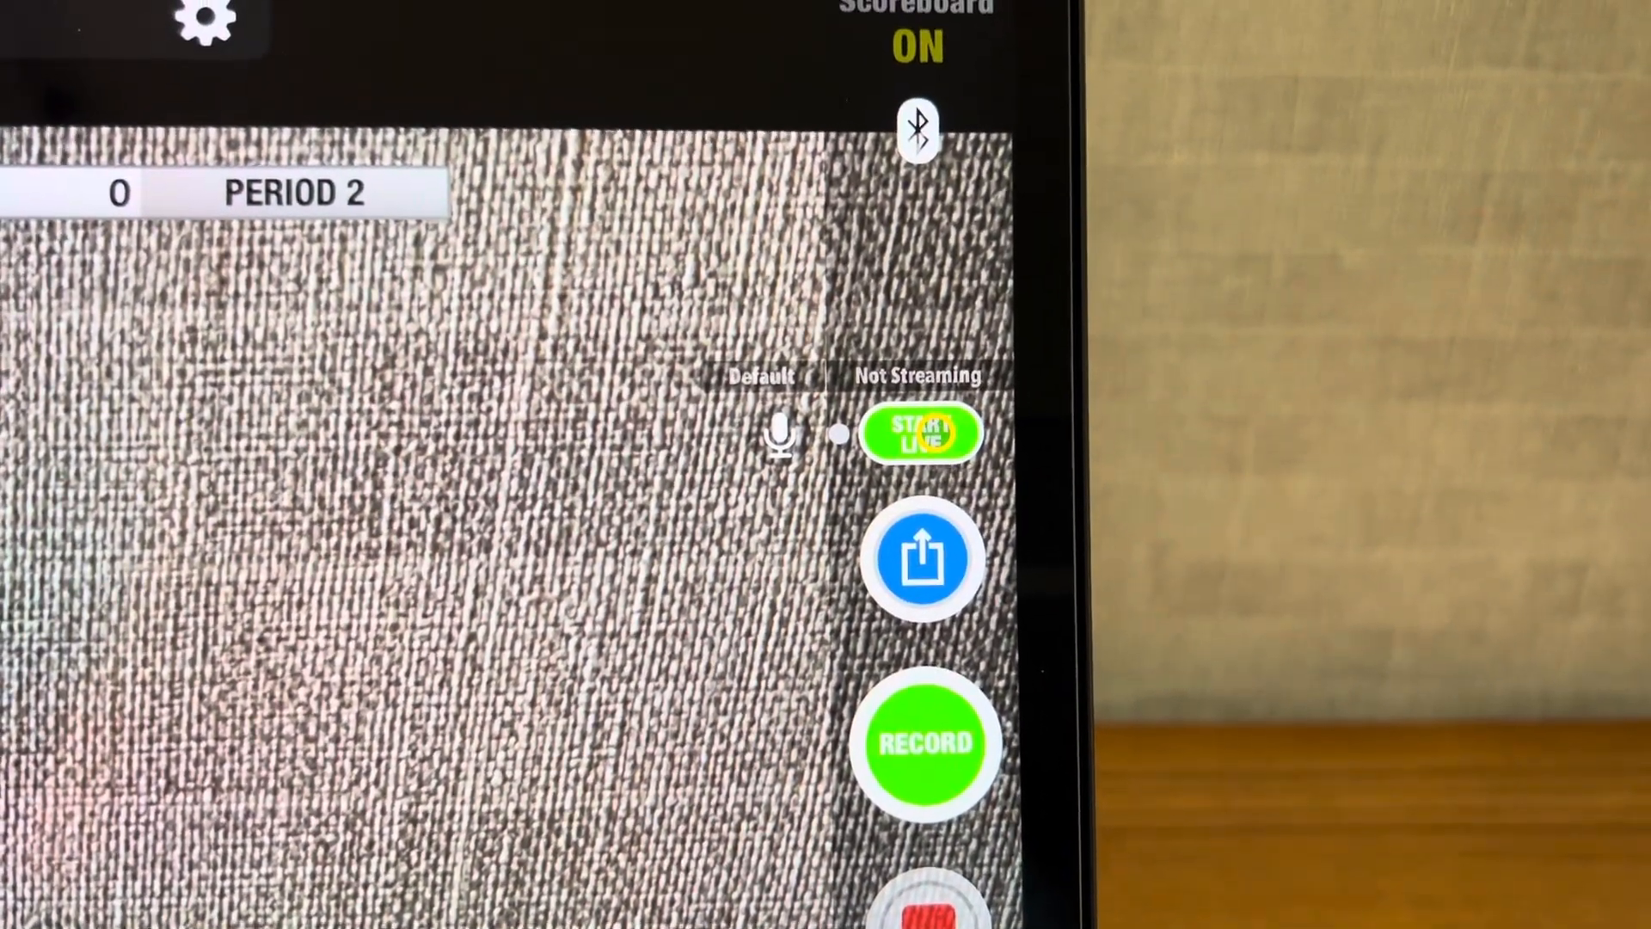
Step: Start the live setup and post it in the 2023 - 24 LHA 14U AA CSDHL group
{"action": "left_click", "coordinate": [922, 433]}
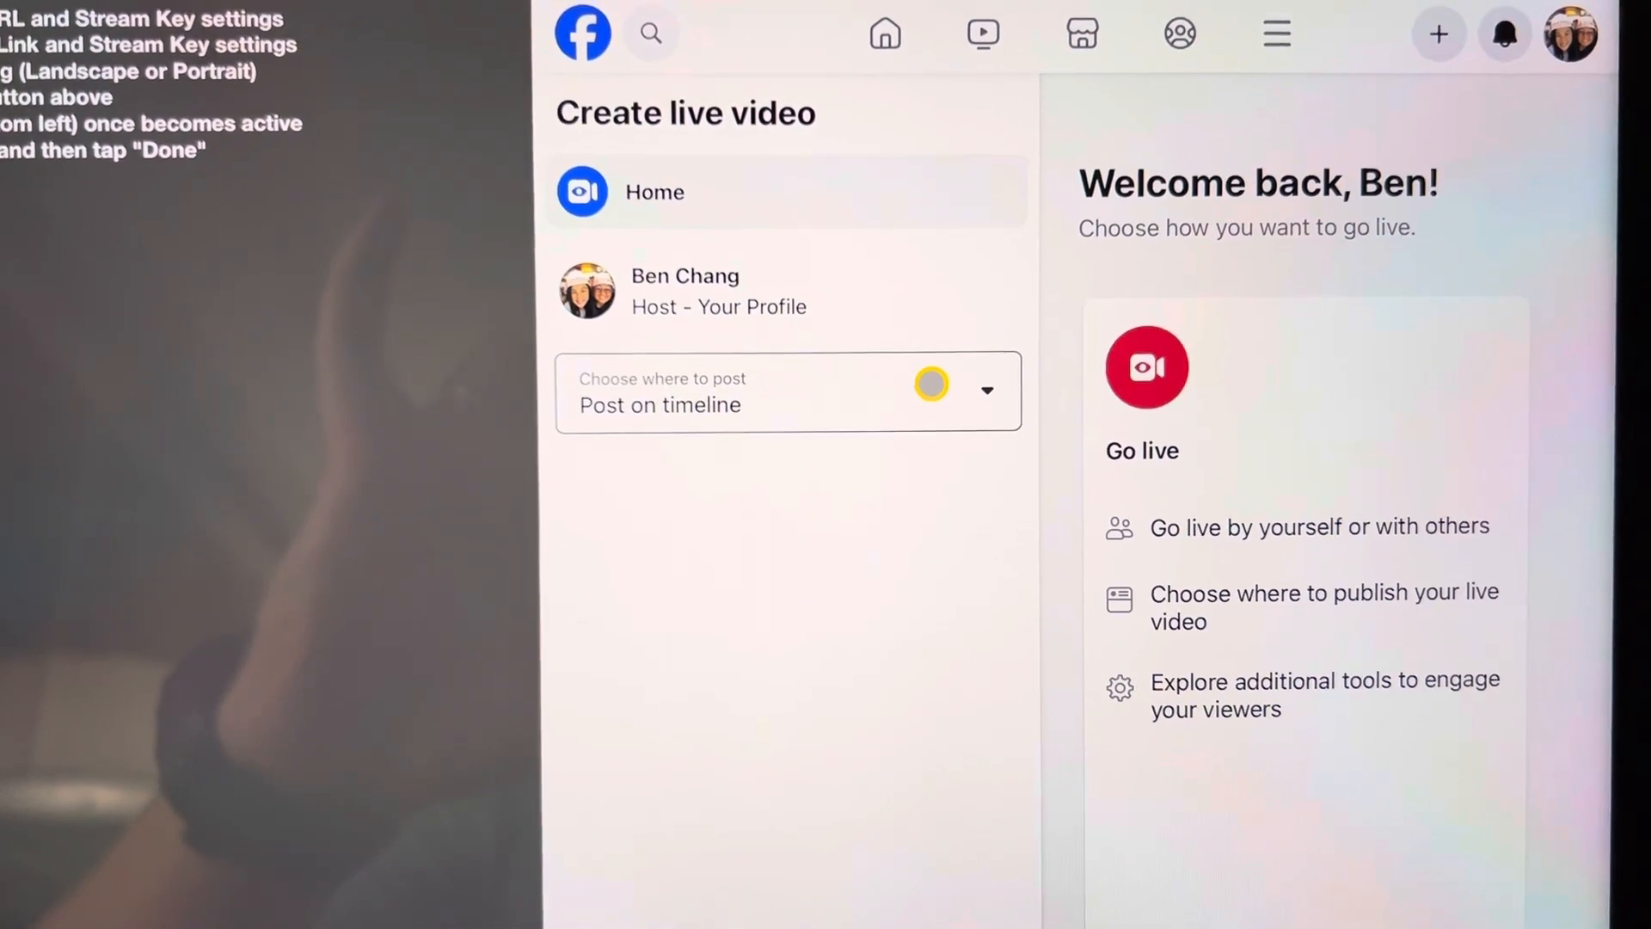
{"action": "left_click", "coordinate": [787, 390]}
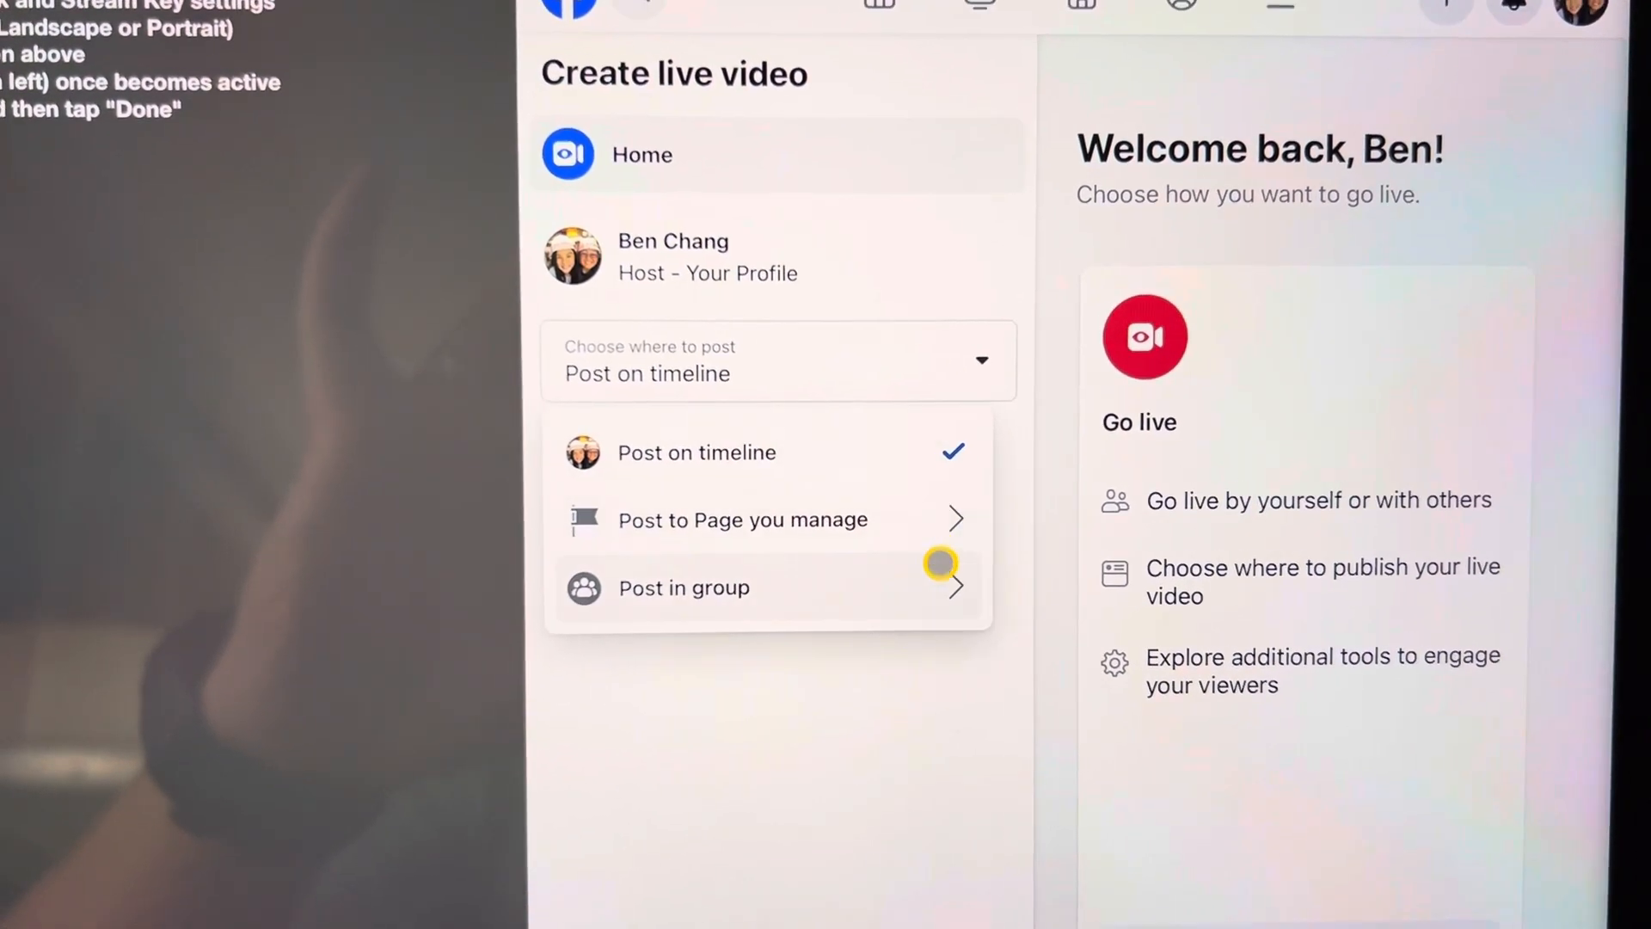
{"action": "left_click", "coordinate": [682, 589]}
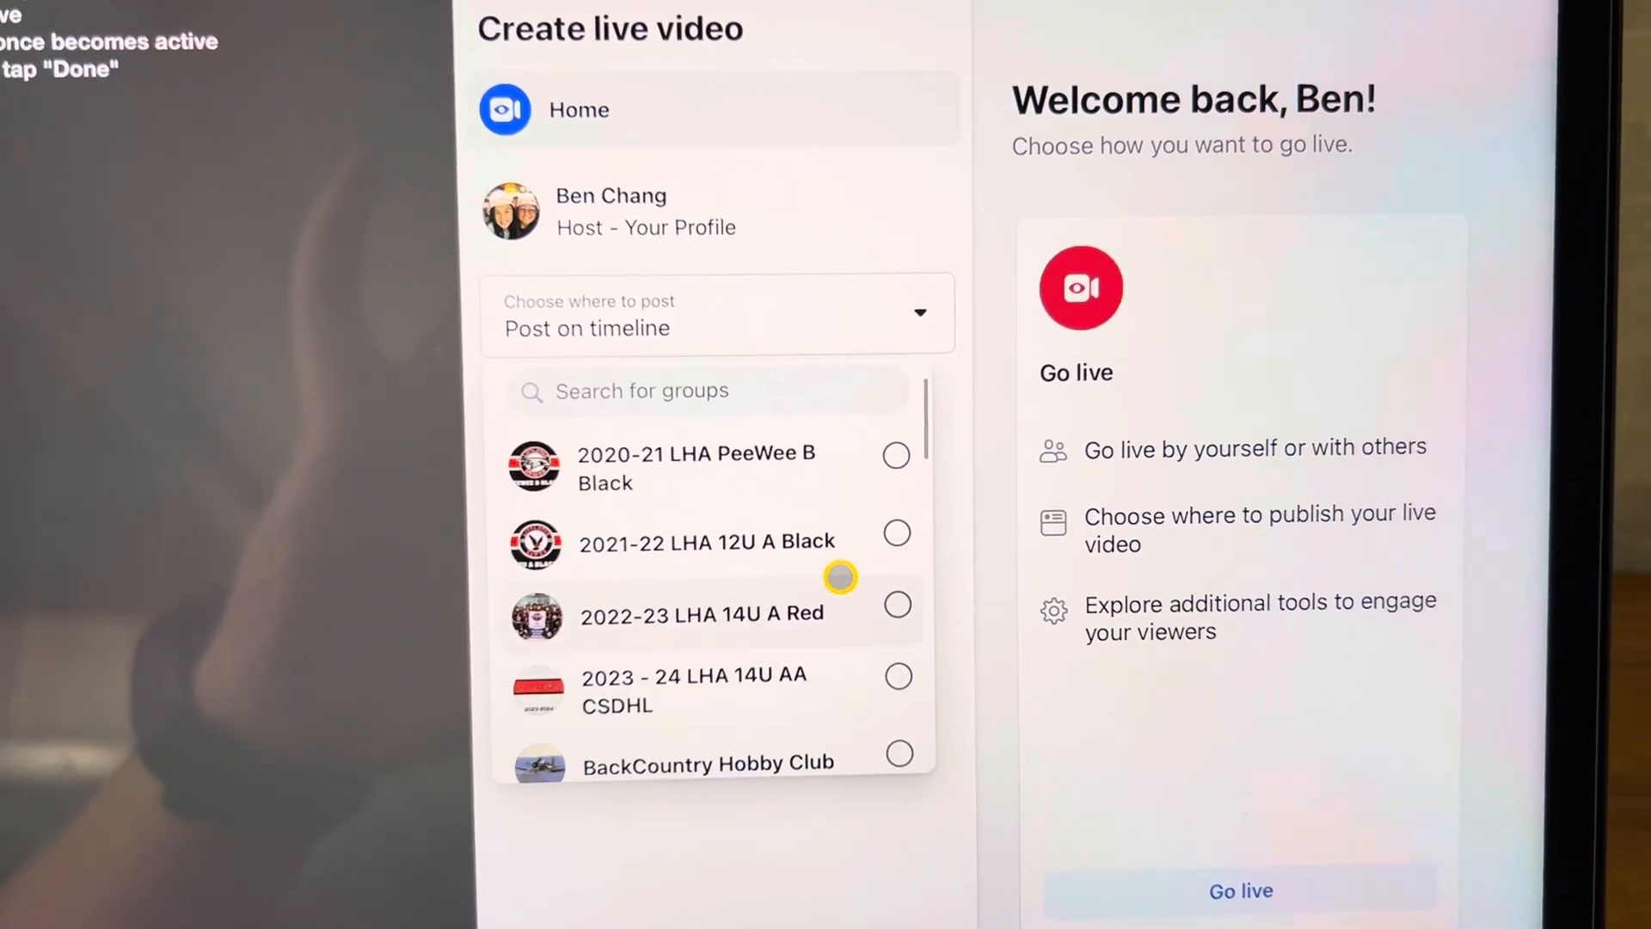
{"action": "left_click", "coordinate": [897, 678]}
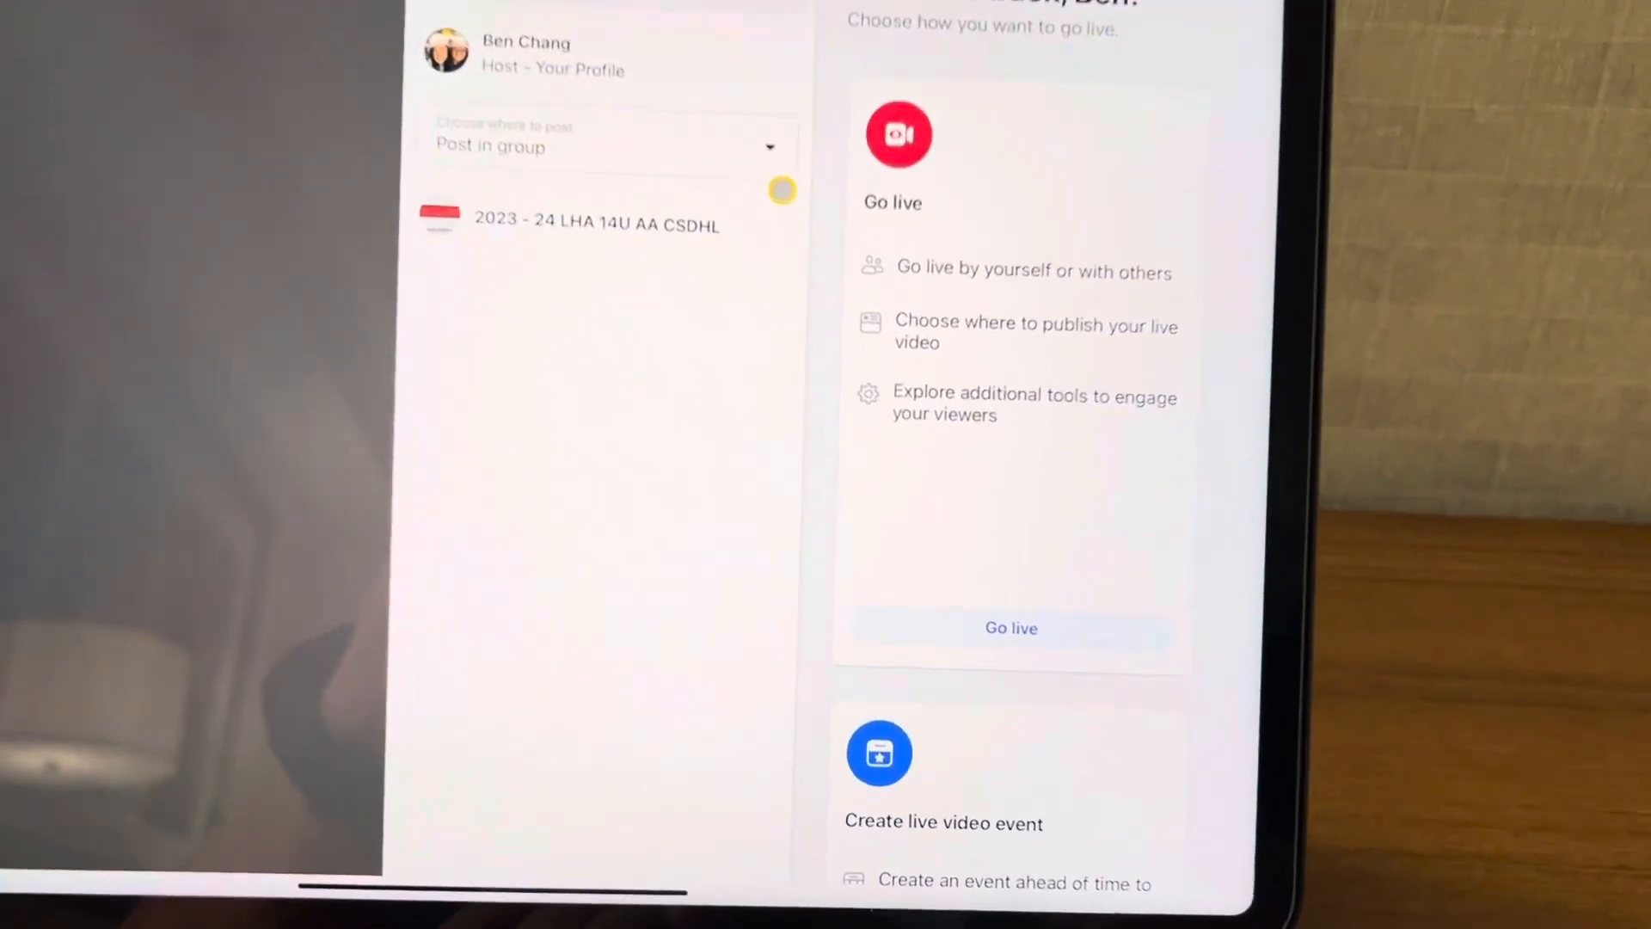
{"action": "scroll", "scroll_direction": "down", "scroll_amount": 3}
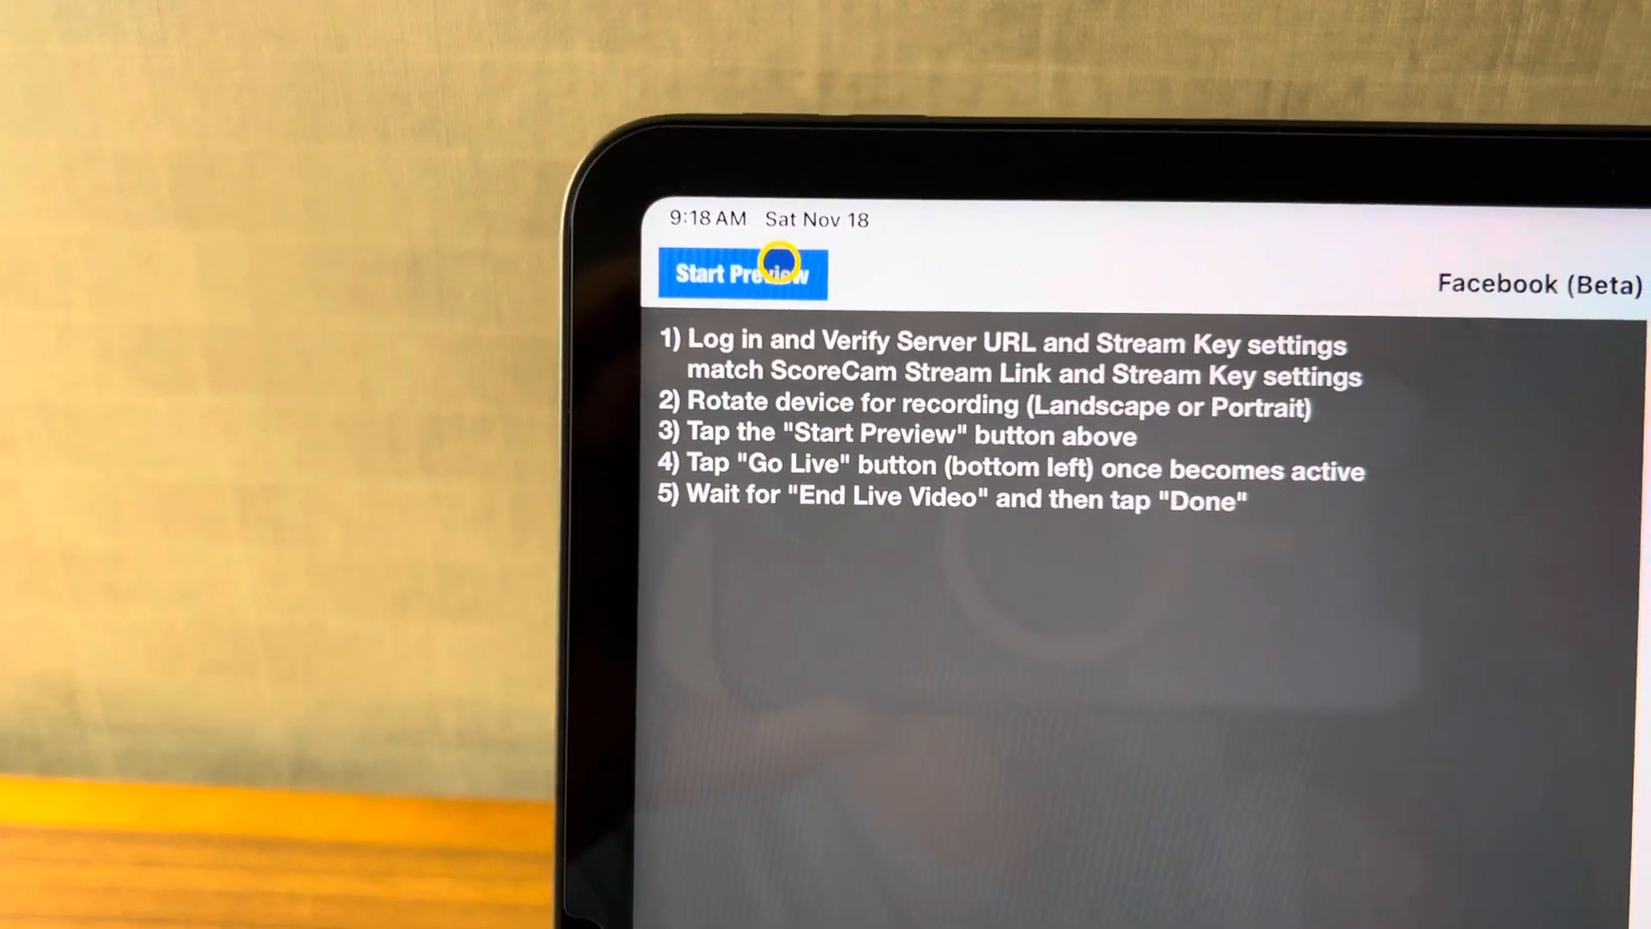
Step: Start the preview and go live to the group, skipping the Add a title prompt
{"action": "left_click", "coordinate": [741, 273]}
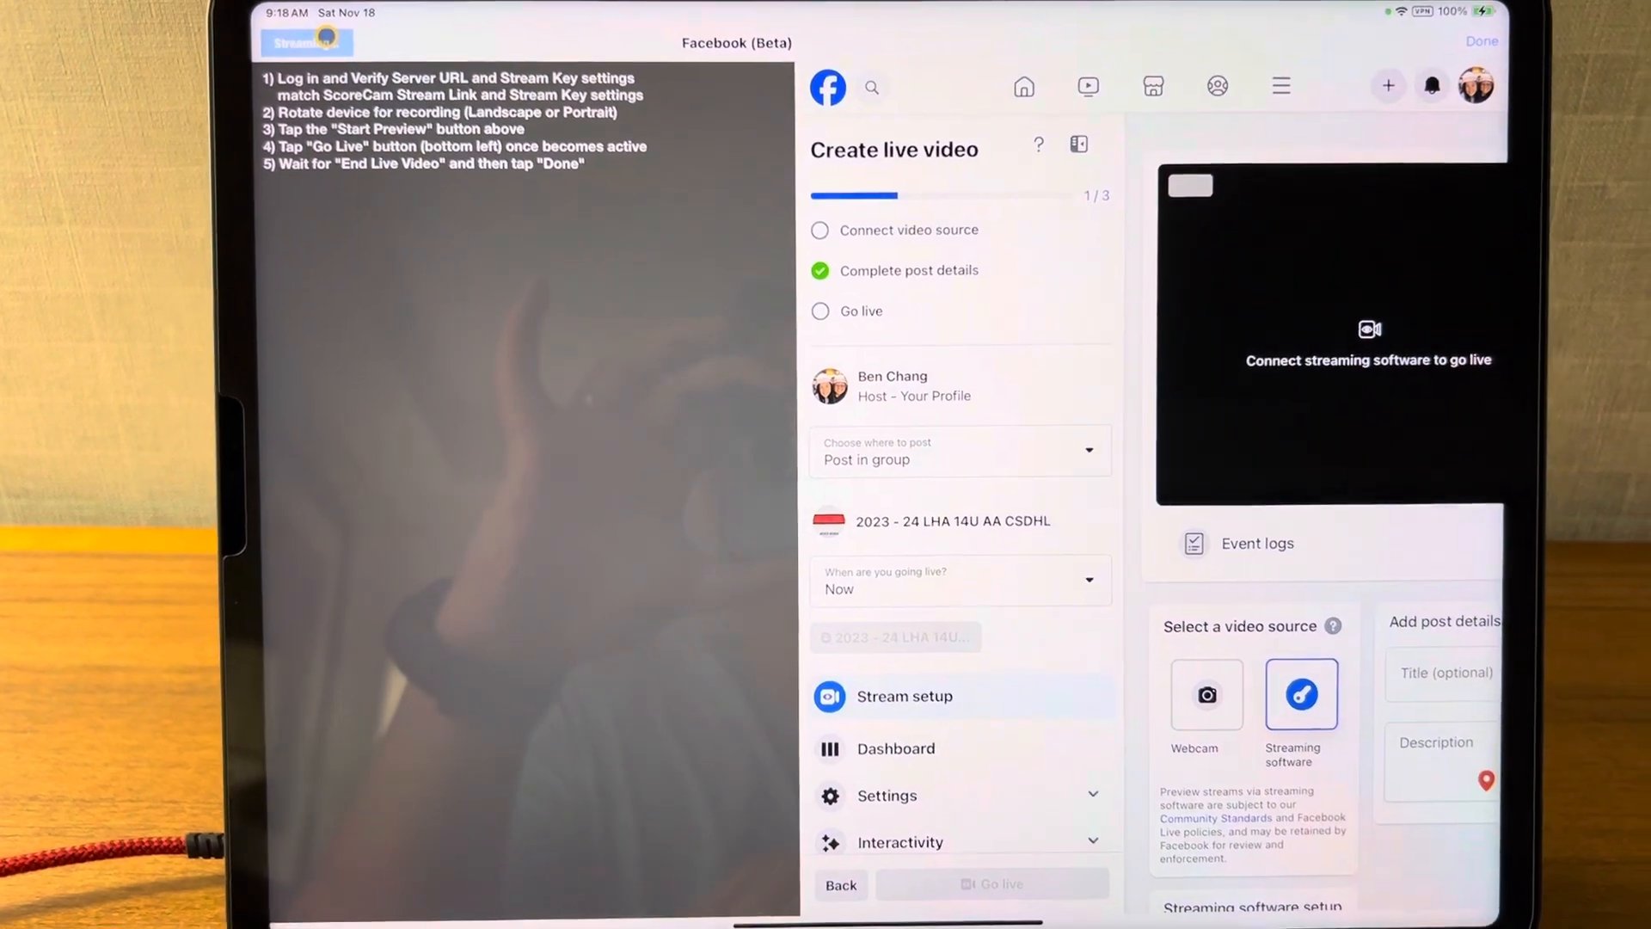
{"action": "left_click", "coordinate": [1300, 693]}
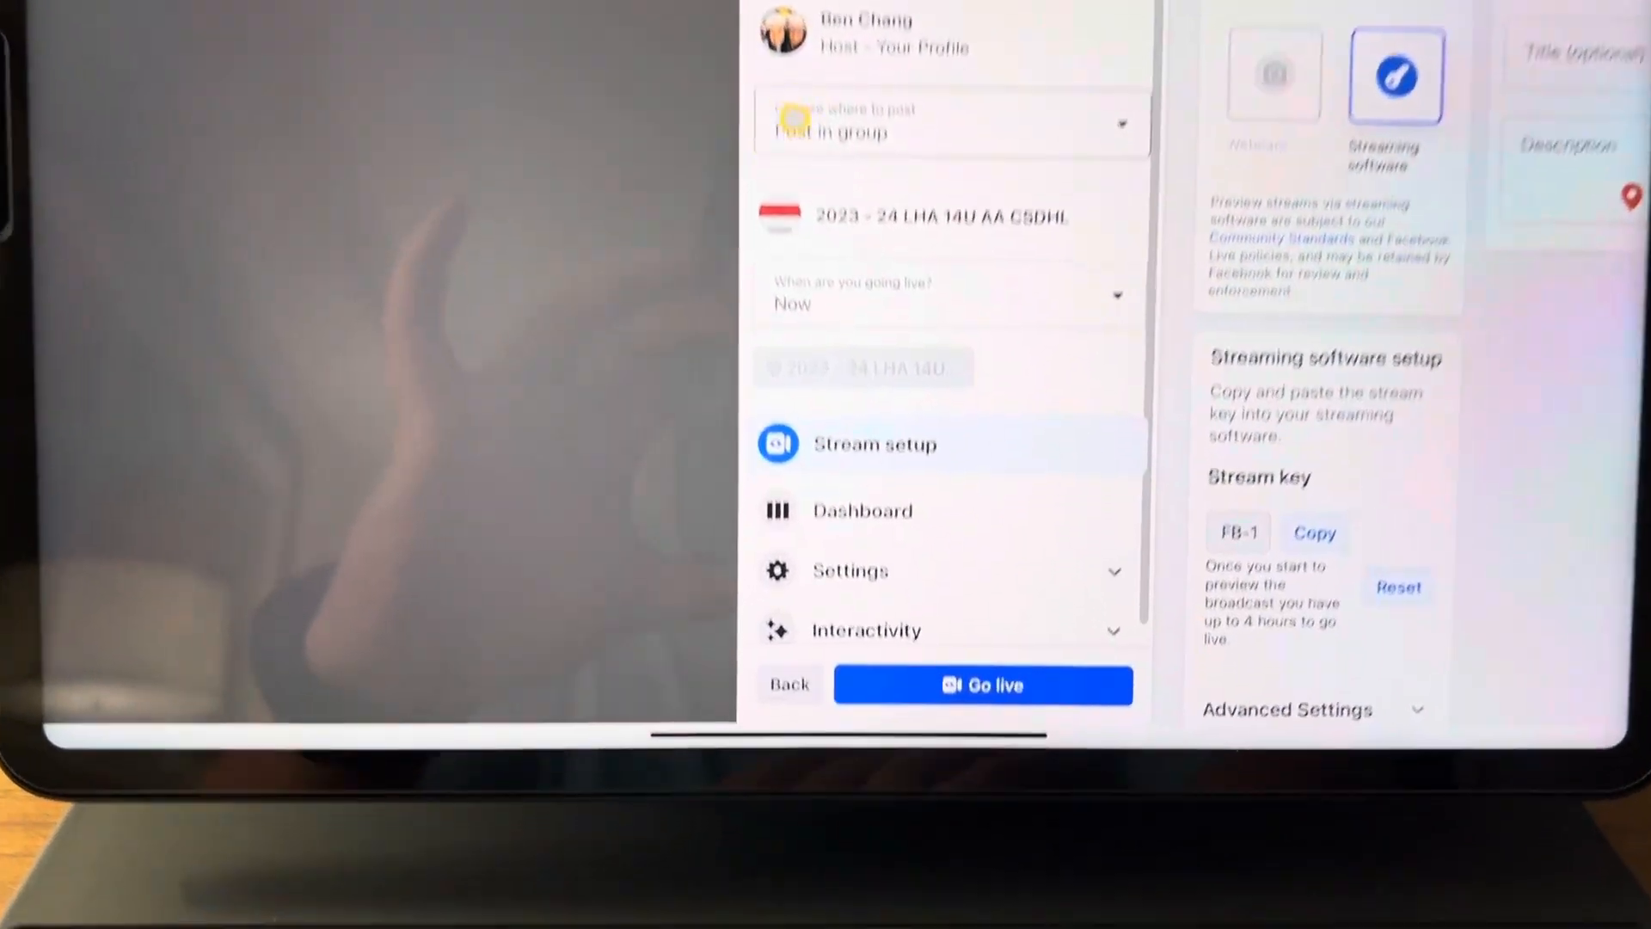
{"action": "scroll", "scroll_direction": "down", "scroll_amount": 3}
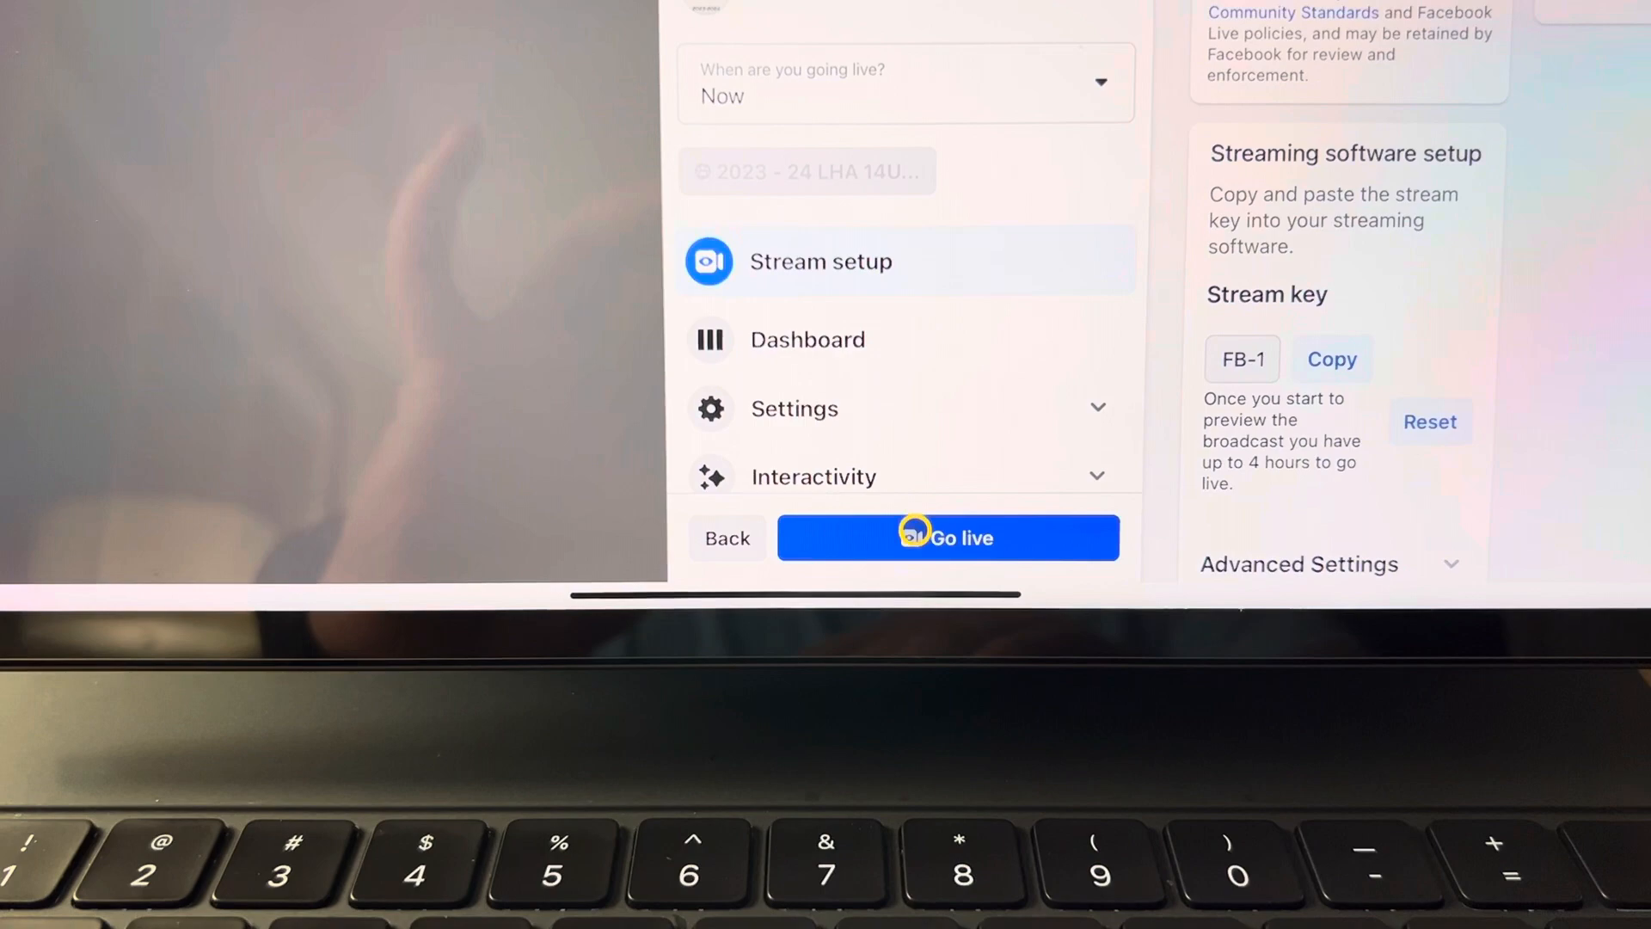
{"action": "left_click", "coordinate": [946, 536]}
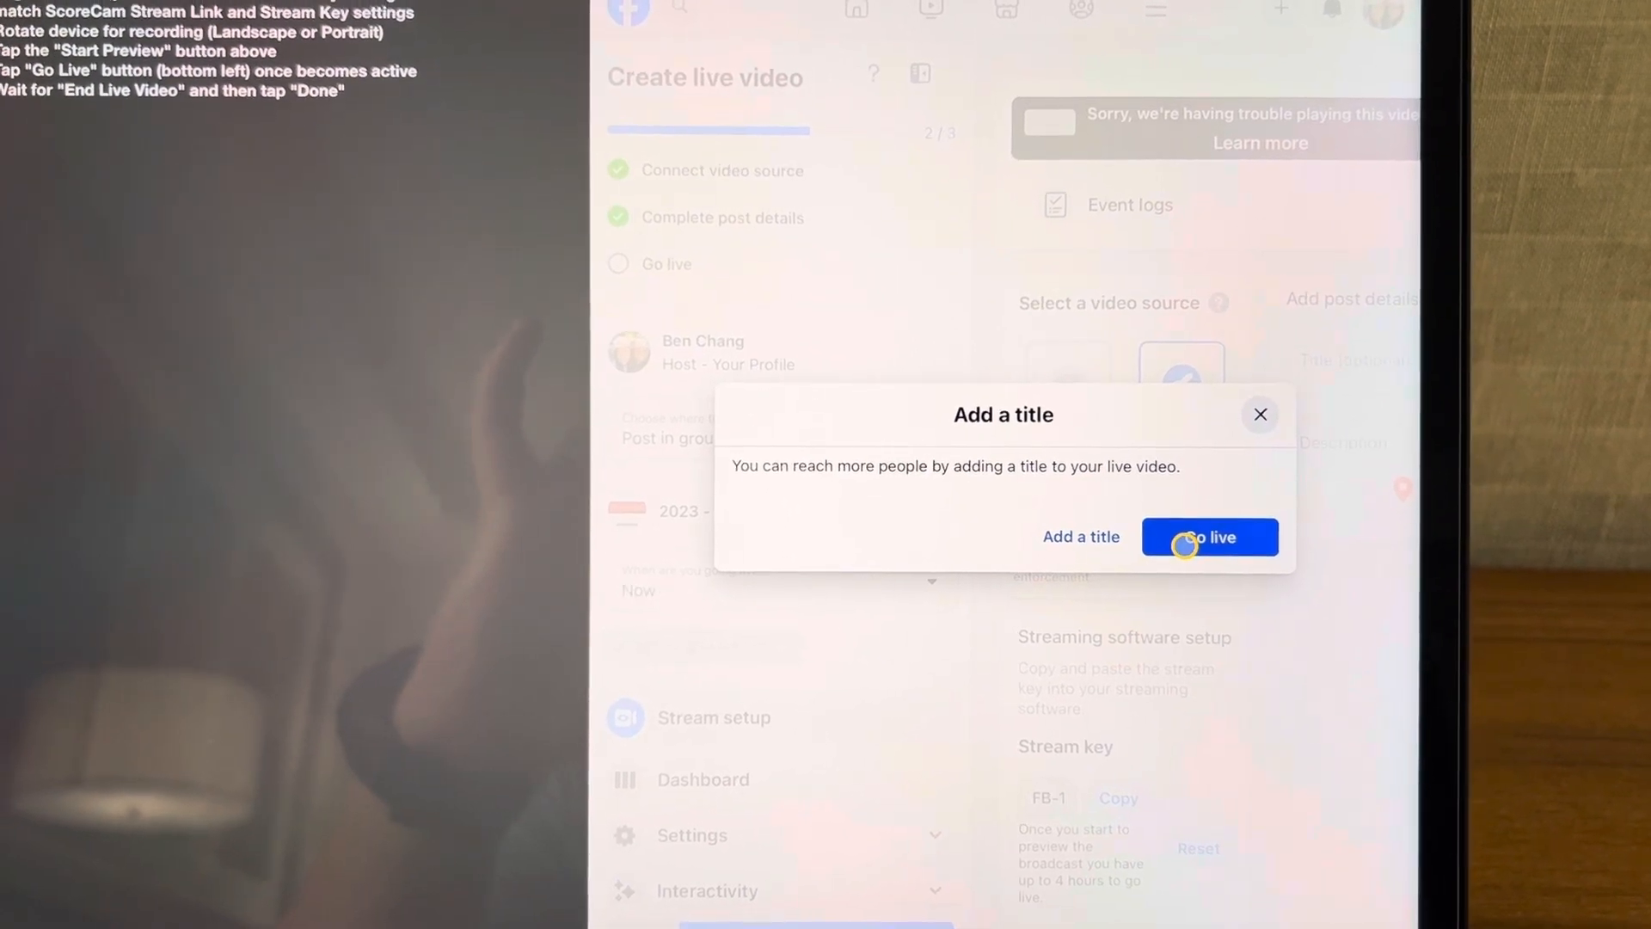
{"action": "left_click", "coordinate": [1209, 536]}
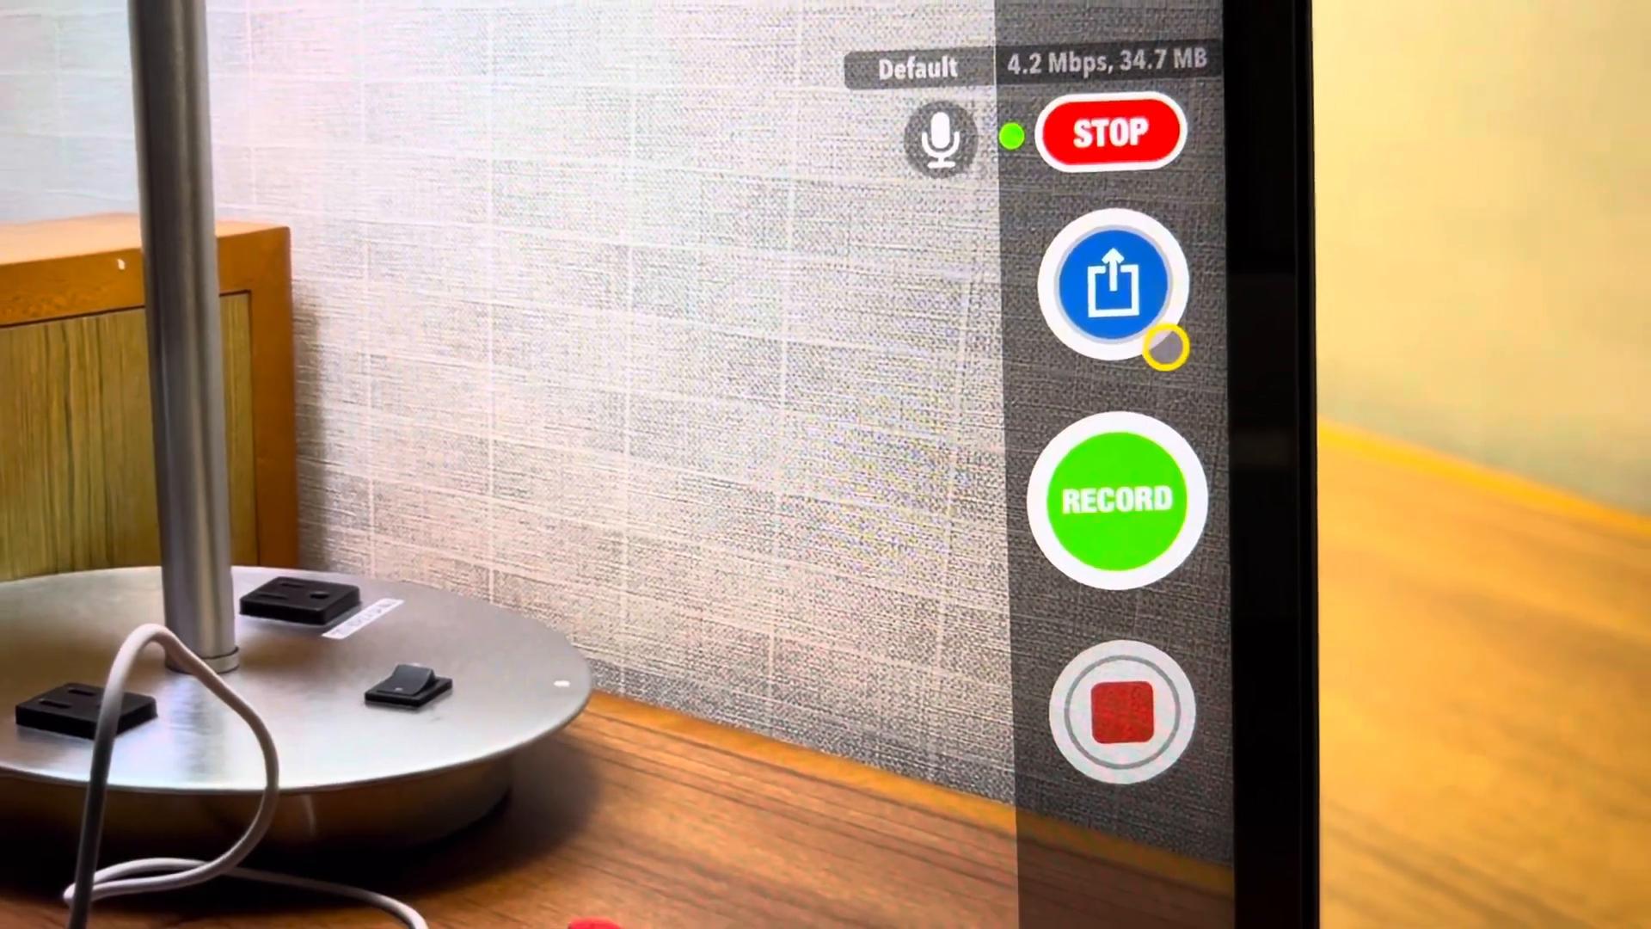
Step: Start a local recording with the RECORD button while the stream runs
{"action": "left_click", "coordinate": [1116, 500]}
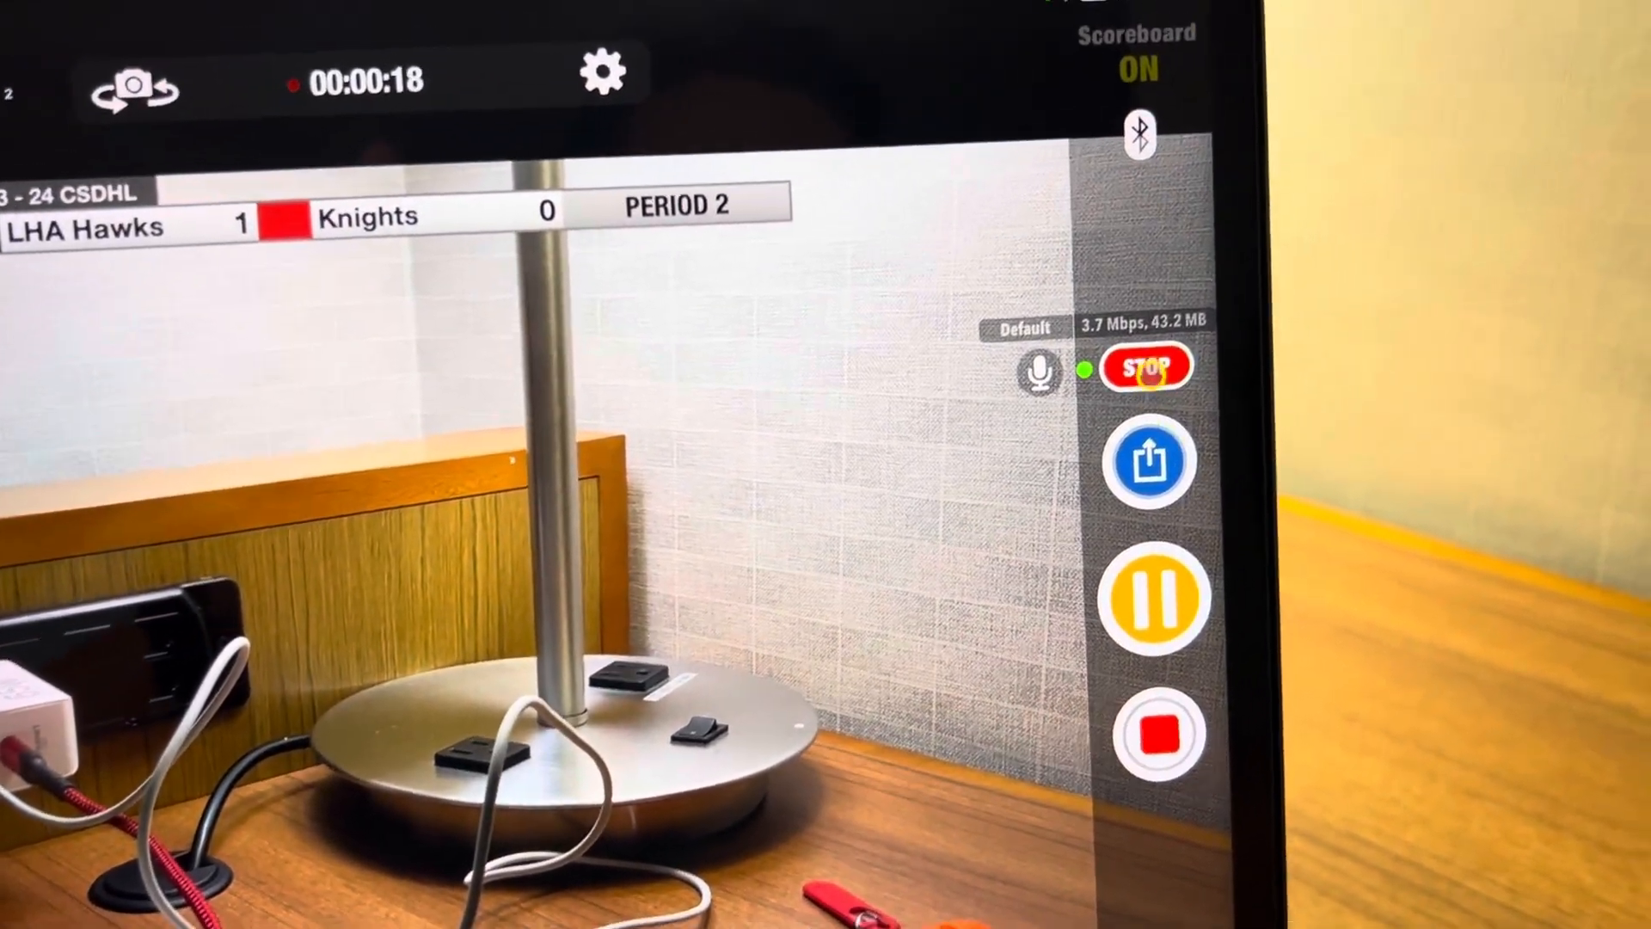
Step: Stop the live stream and the recording, confirming both, saving the video to Photos
{"action": "left_click", "coordinate": [1146, 367]}
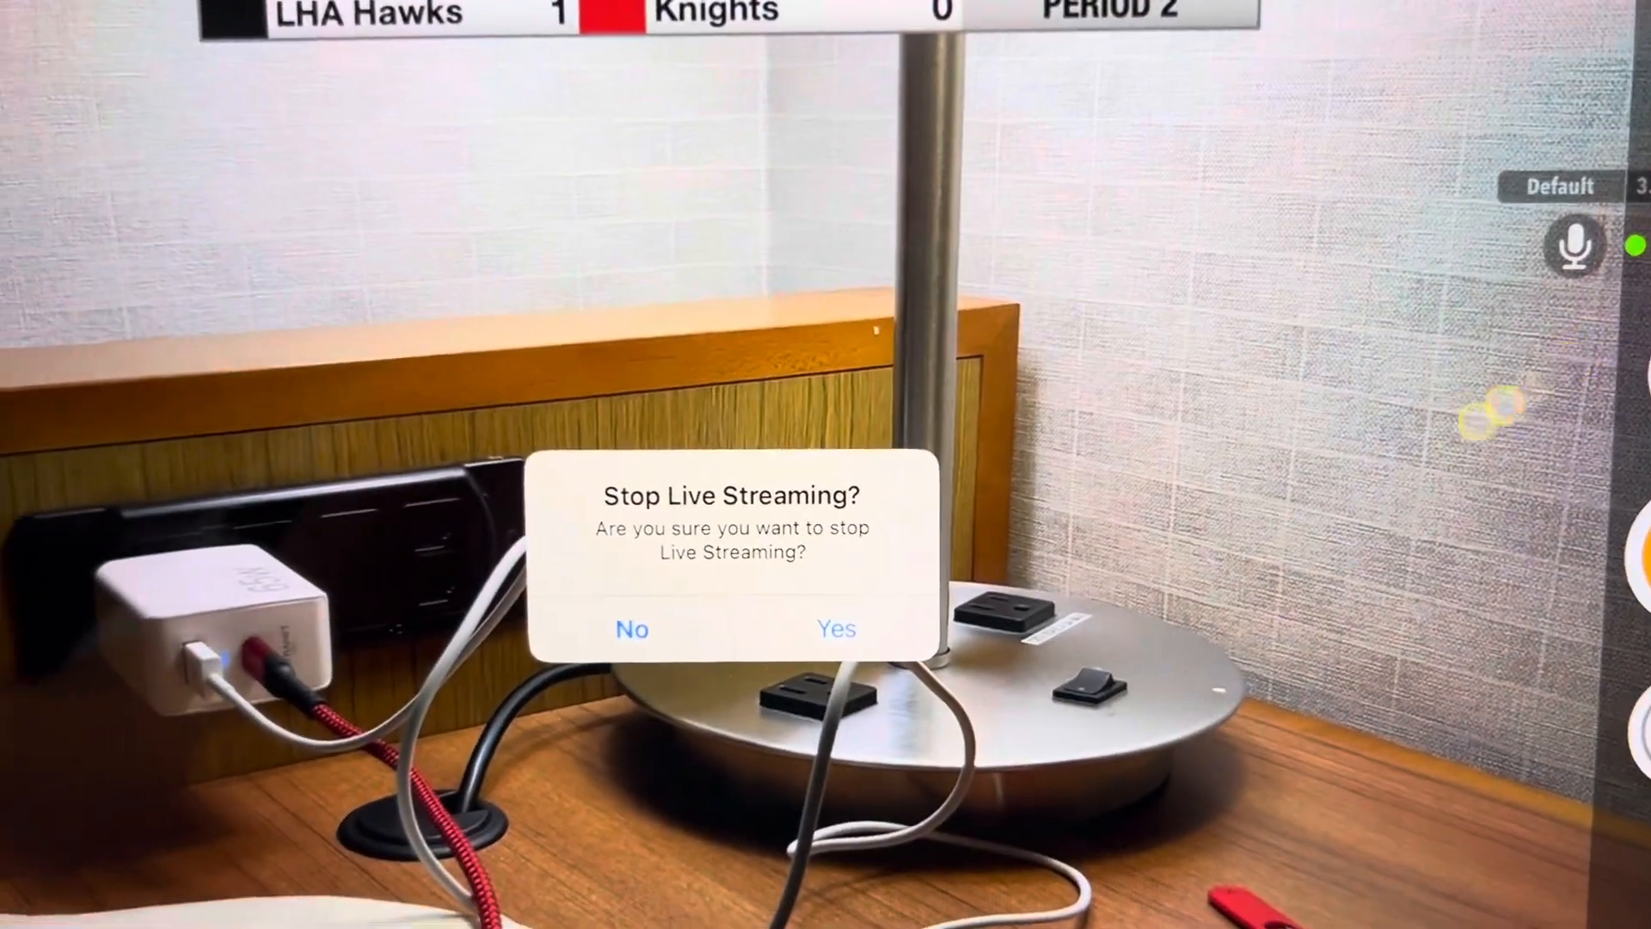
{"action": "left_click", "coordinate": [836, 630]}
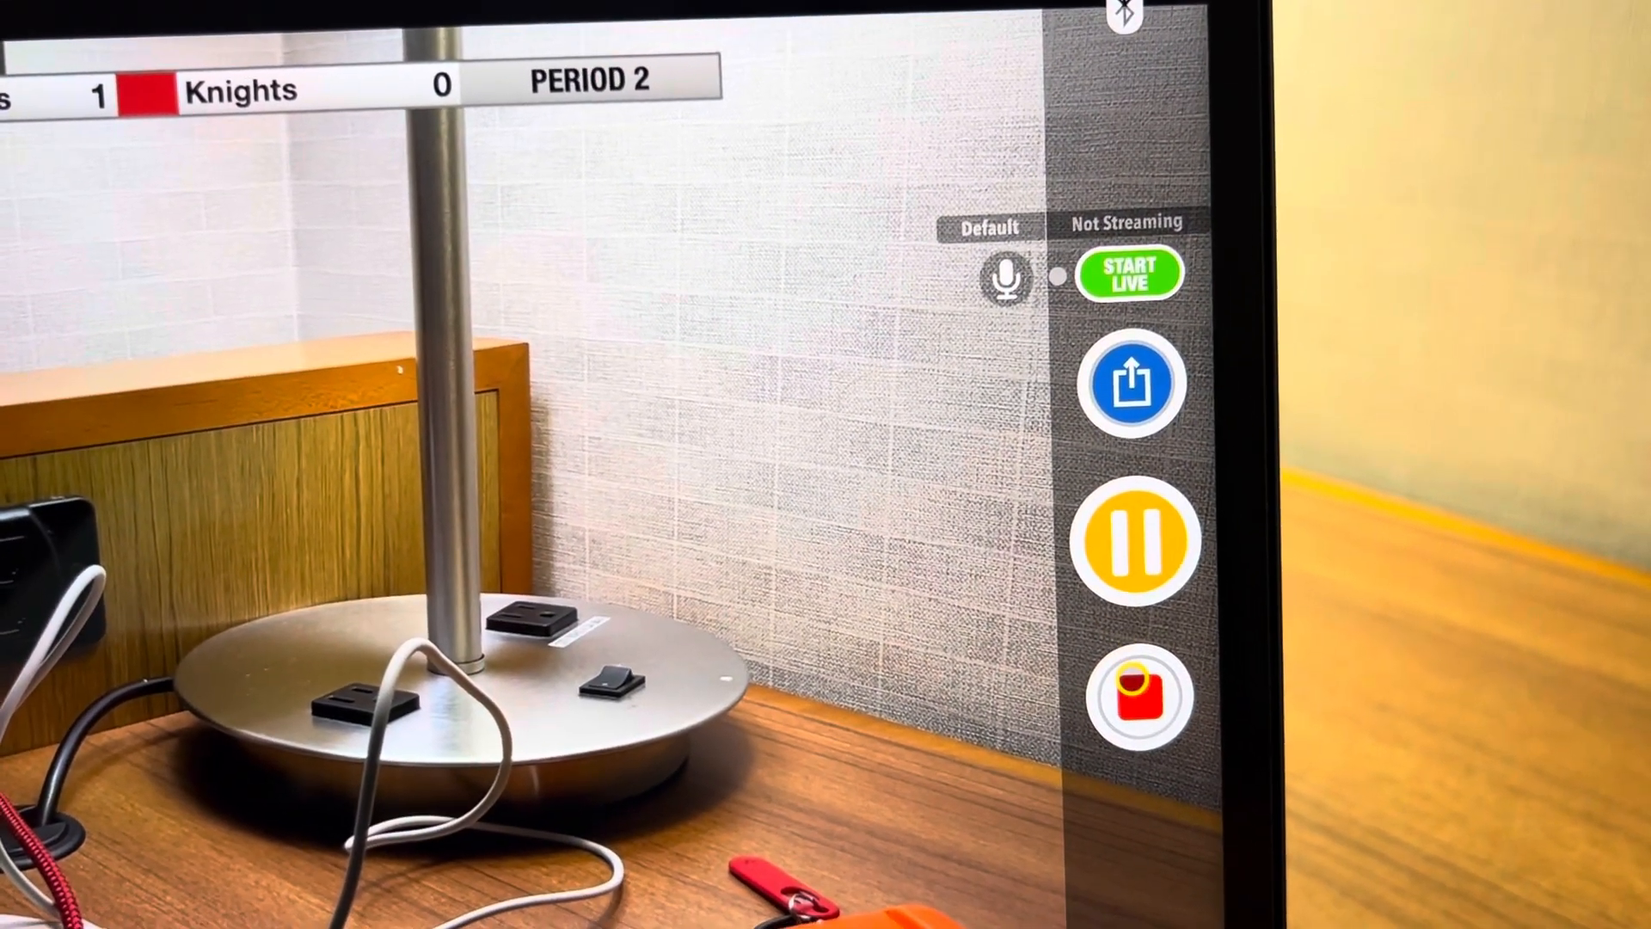
{"action": "left_click", "coordinate": [1136, 697]}
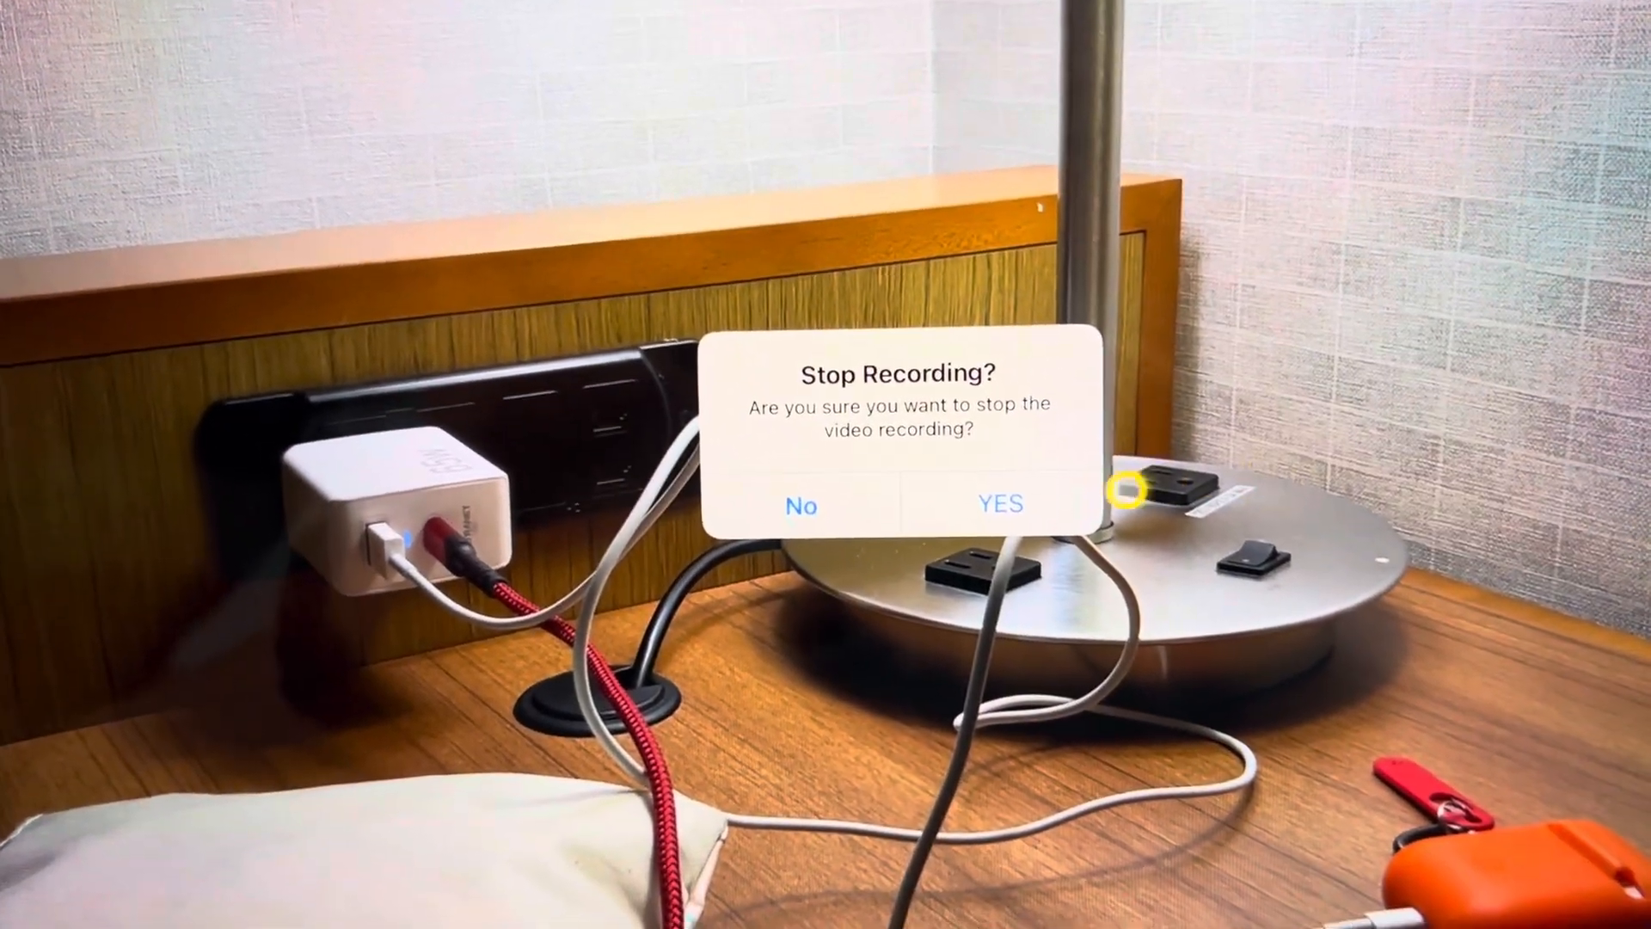
{"action": "left_click", "coordinate": [998, 504]}
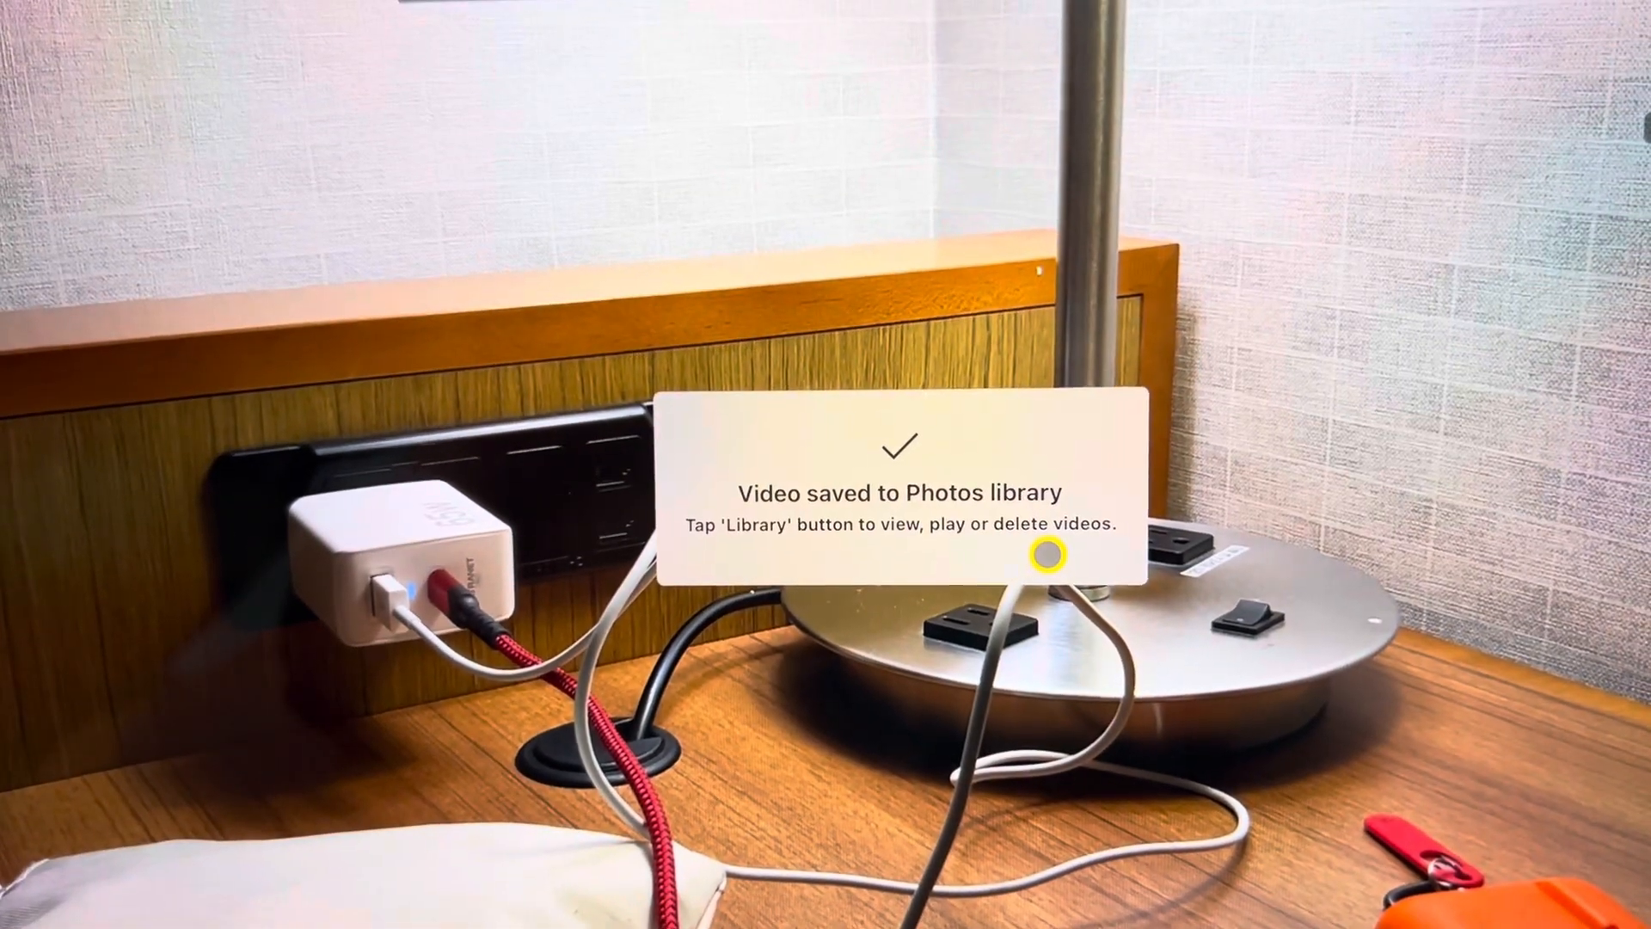